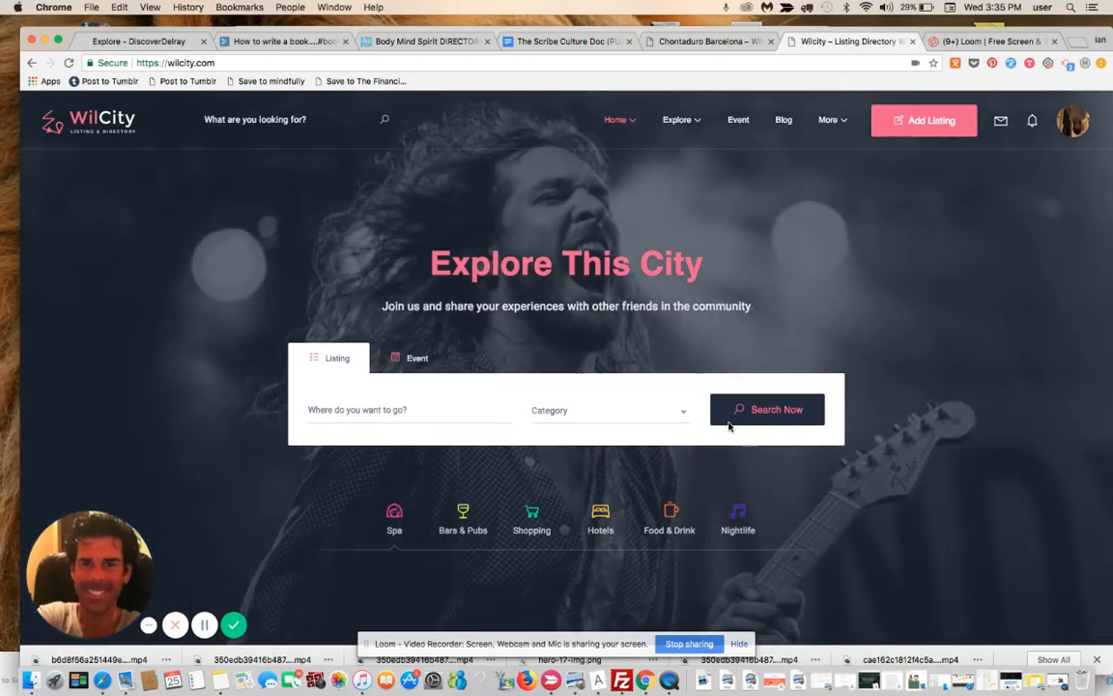
mouse_move(483, 394)
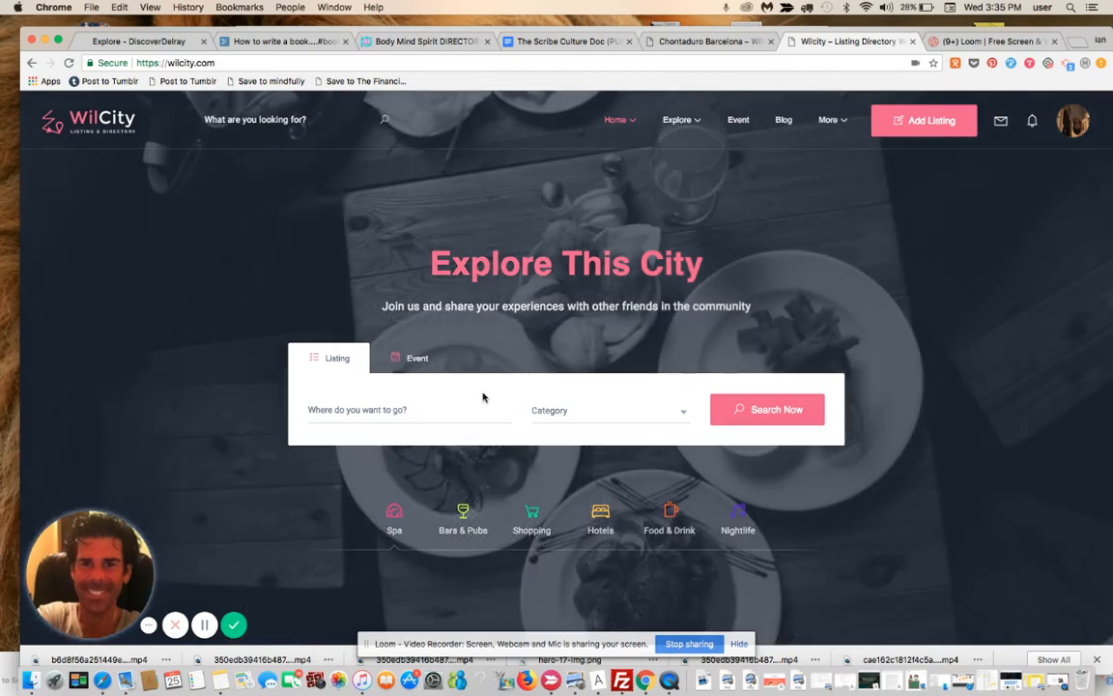
mouse_move(491, 339)
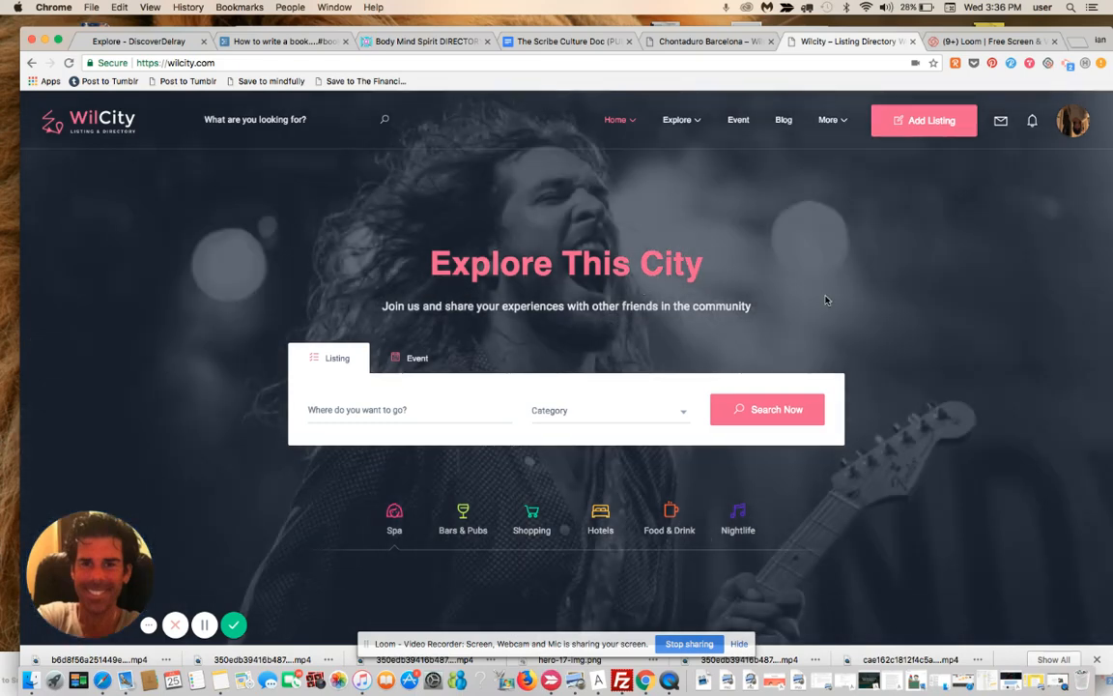
mouse_move(1076, 121)
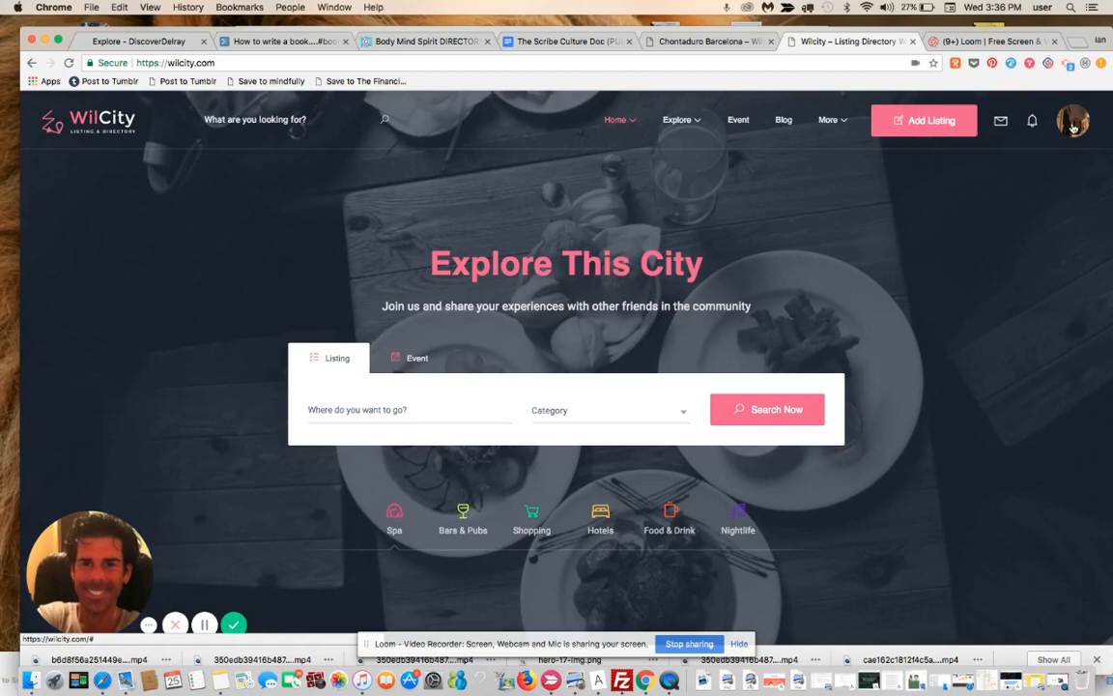
Open the Dashboard from the avatar menu and scroll to the views and favorites charts.
left_click(1070, 120)
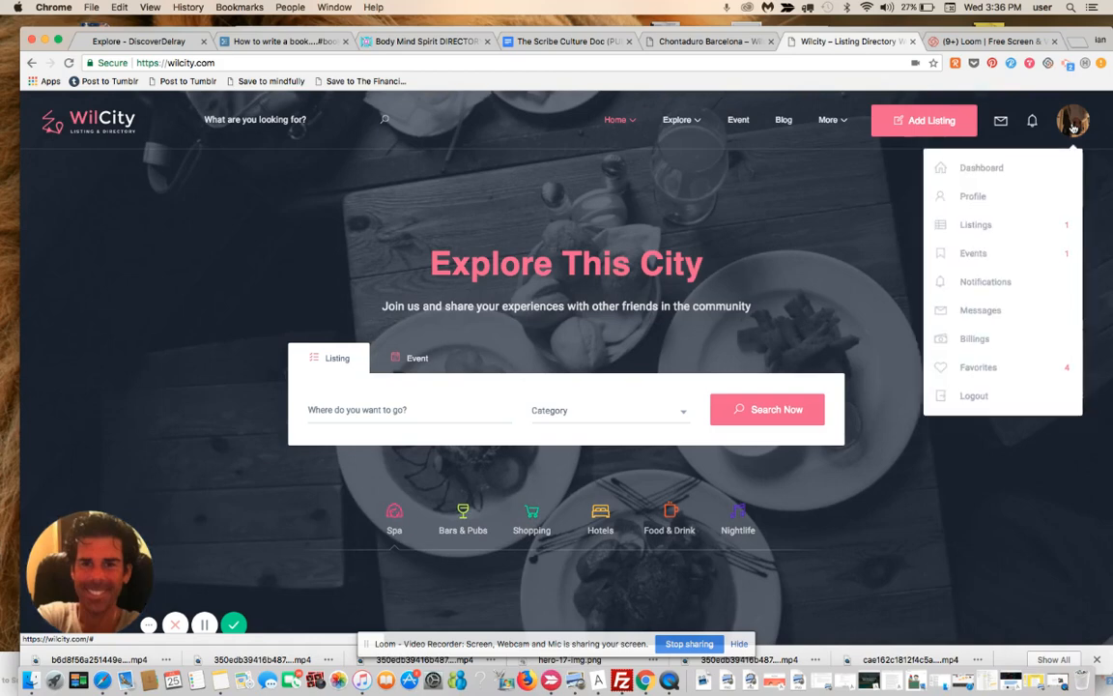
left_click(980, 168)
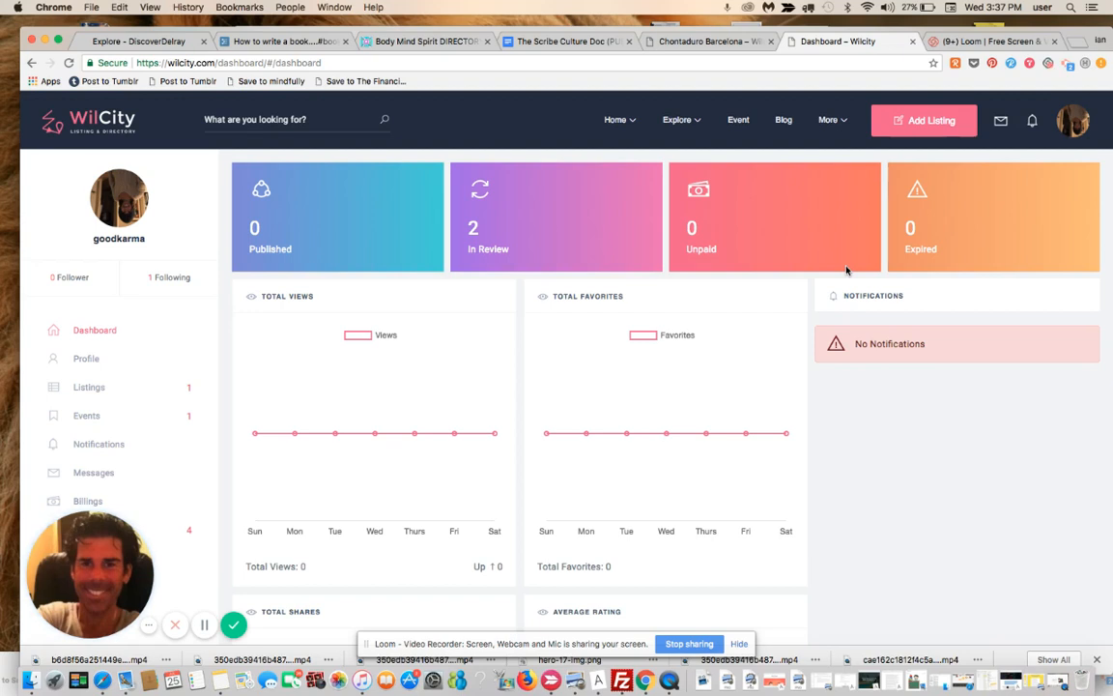
scroll("down", 3)
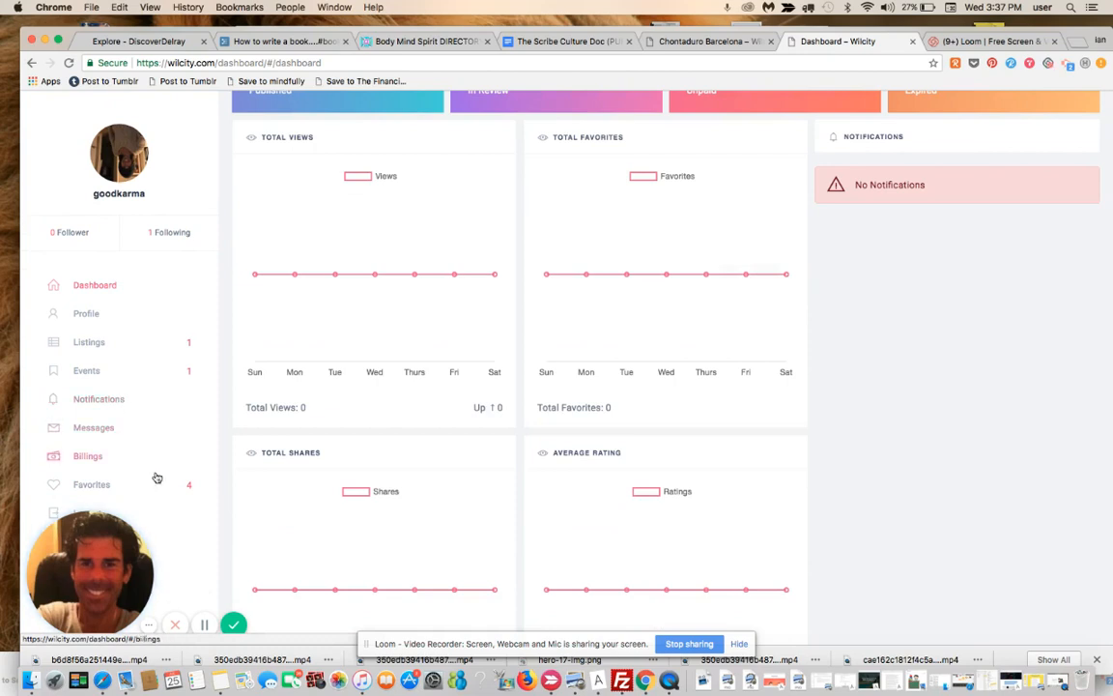
Browse Favorites and Events, then show In Review listings with 'johns great jokes'.
left_click(91, 484)
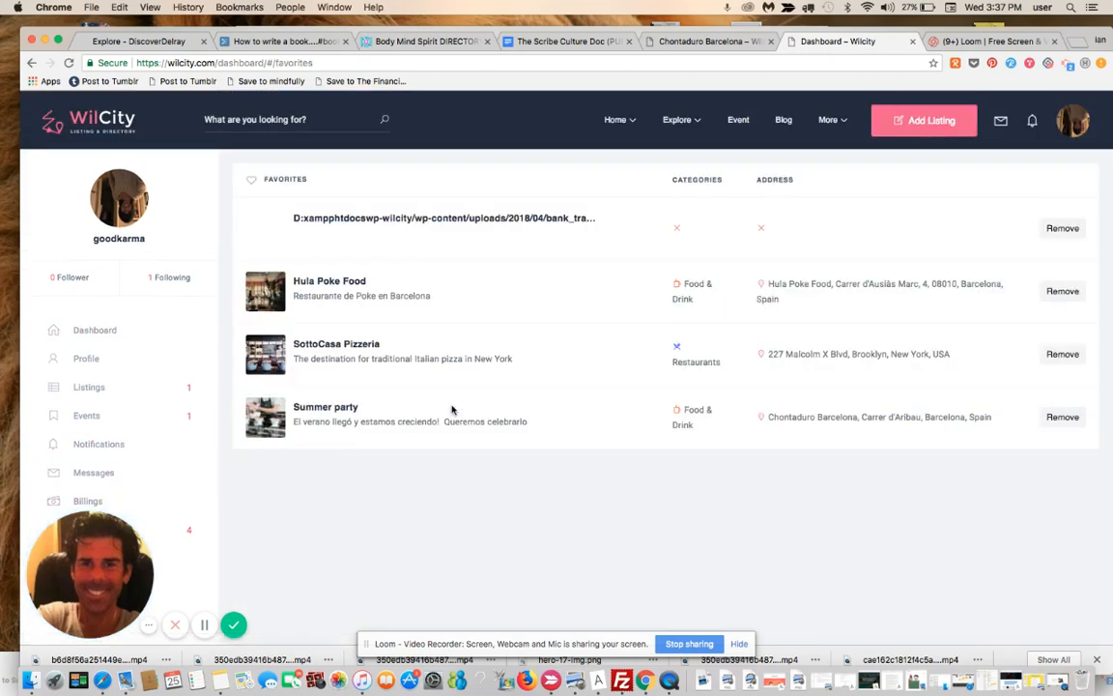
mouse_move(227, 399)
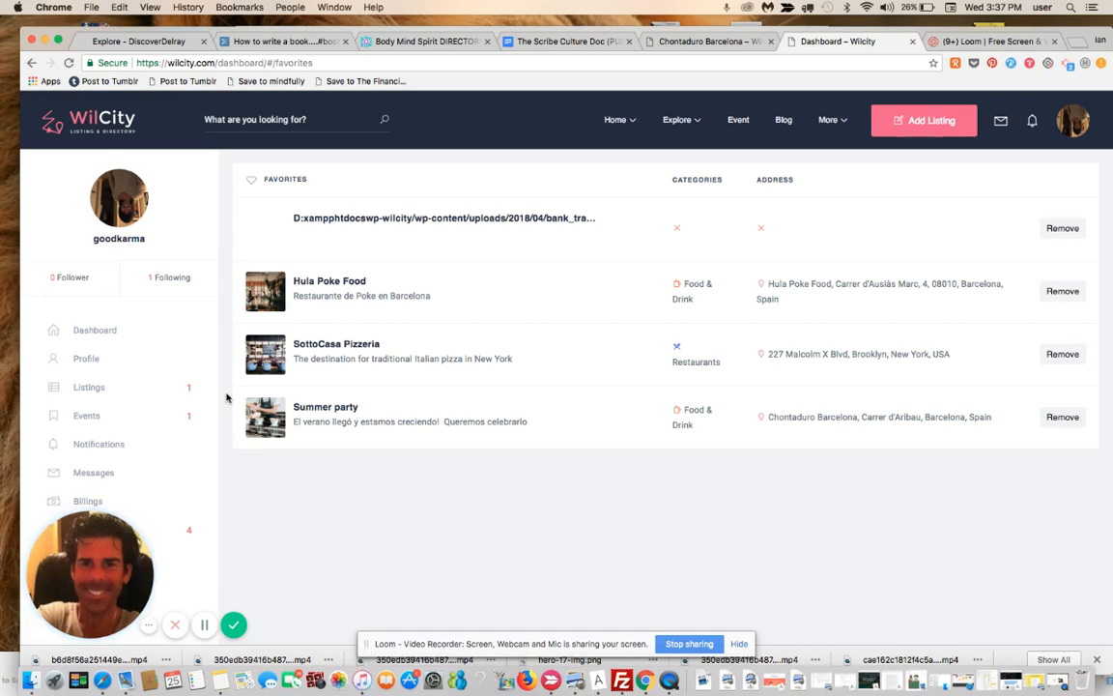
mouse_move(107, 419)
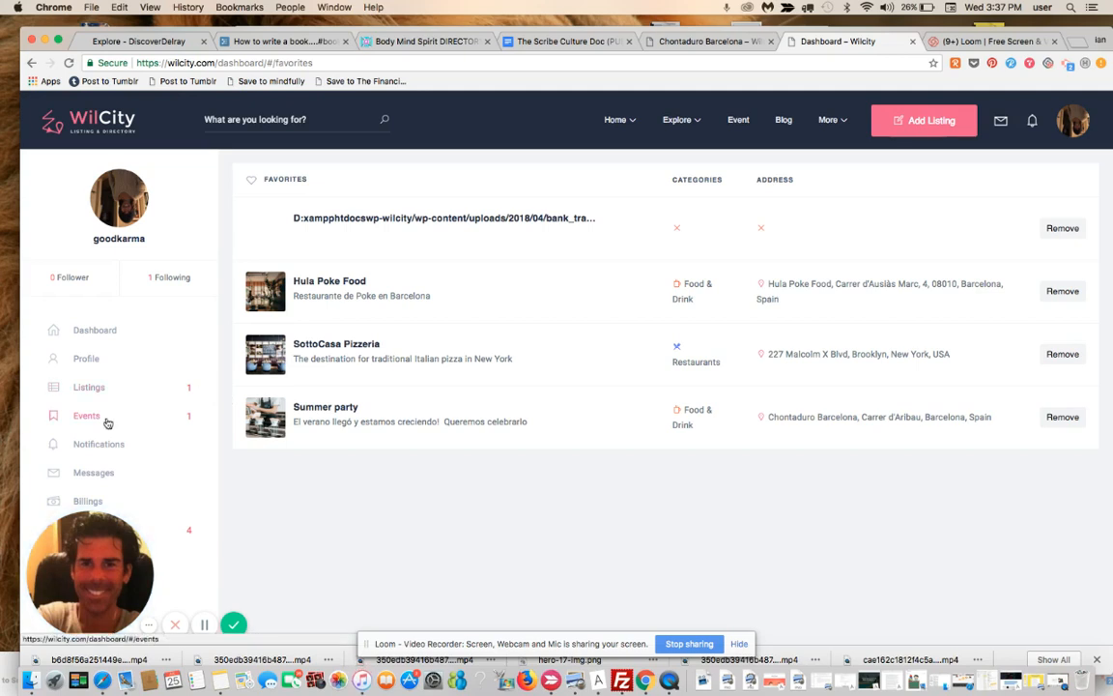
left_click(86, 416)
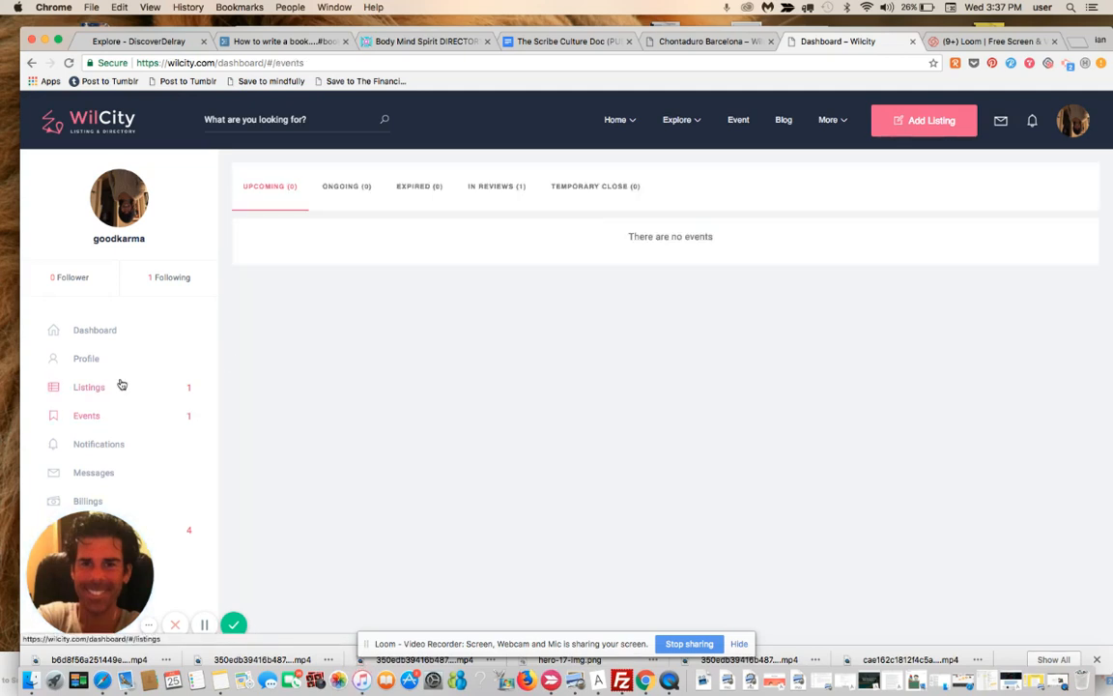
left_click(89, 386)
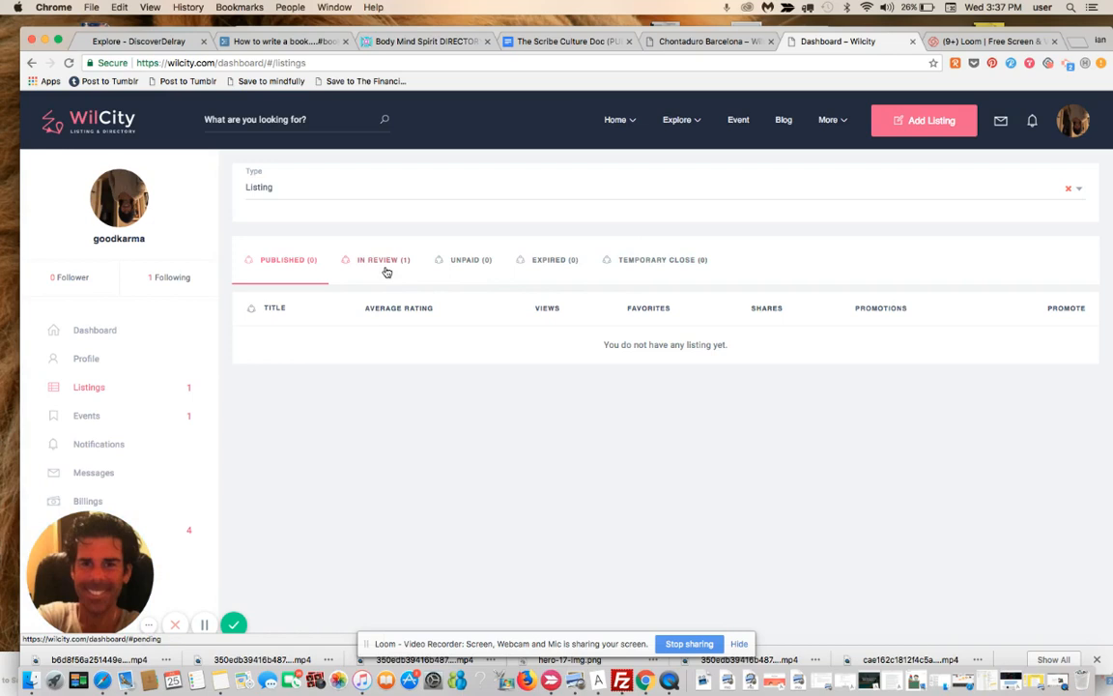
left_click(383, 259)
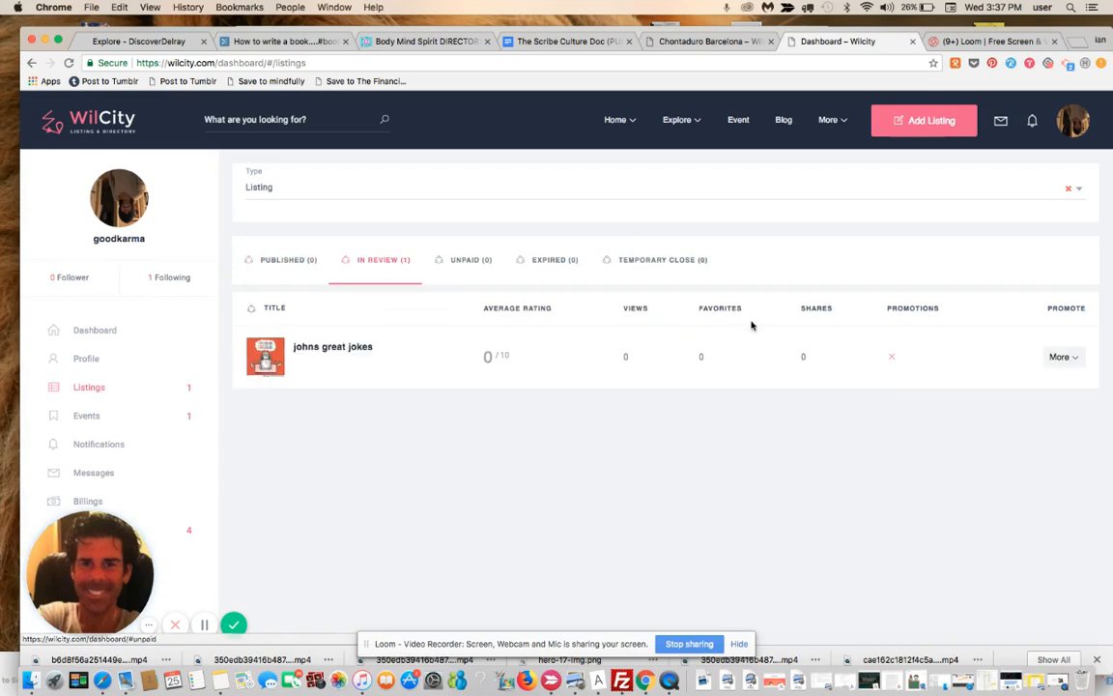
mouse_move(244, 522)
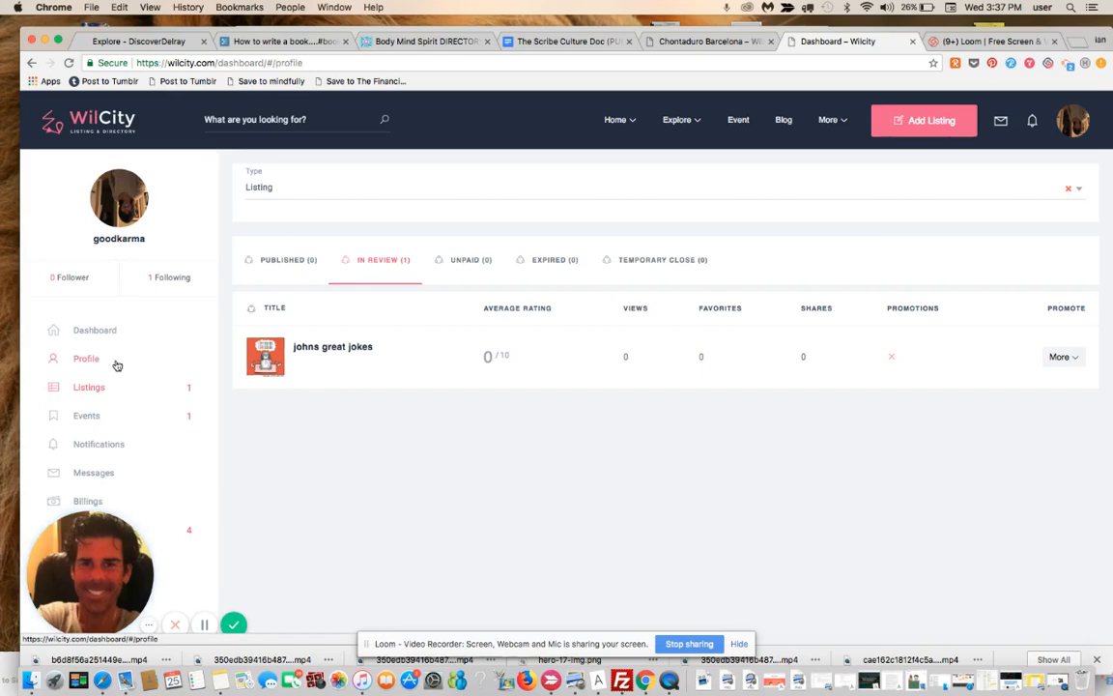
View goodkarma's public profile from Profile settings and scroll to its About section.
left_click(85, 359)
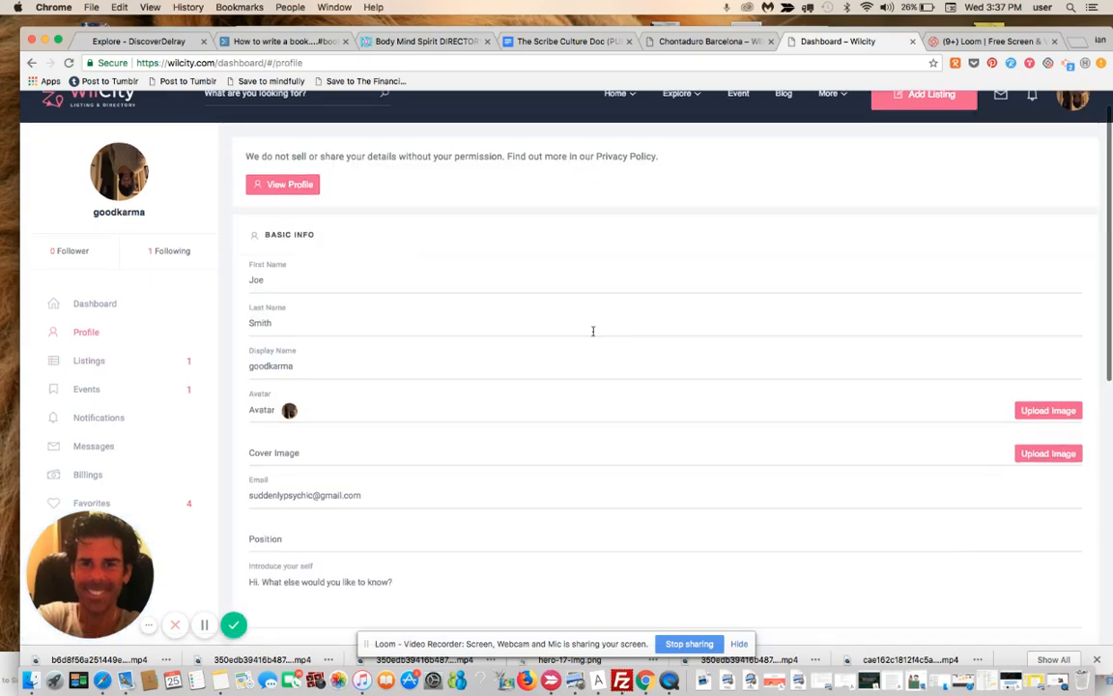
left_click(282, 184)
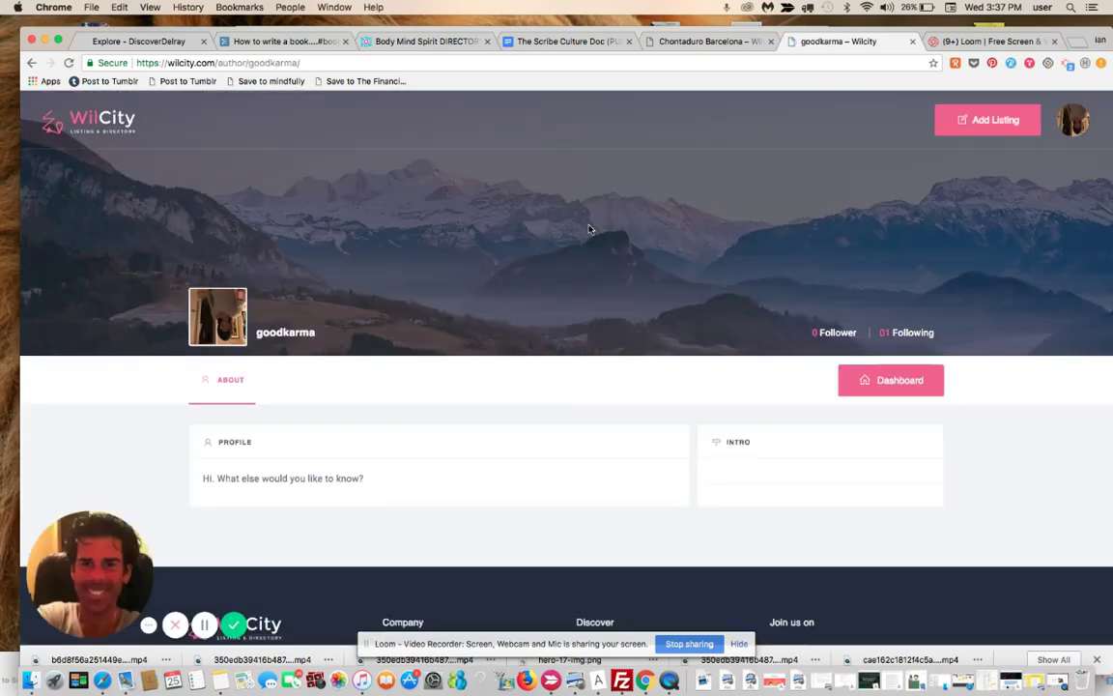
scroll("down", 3)
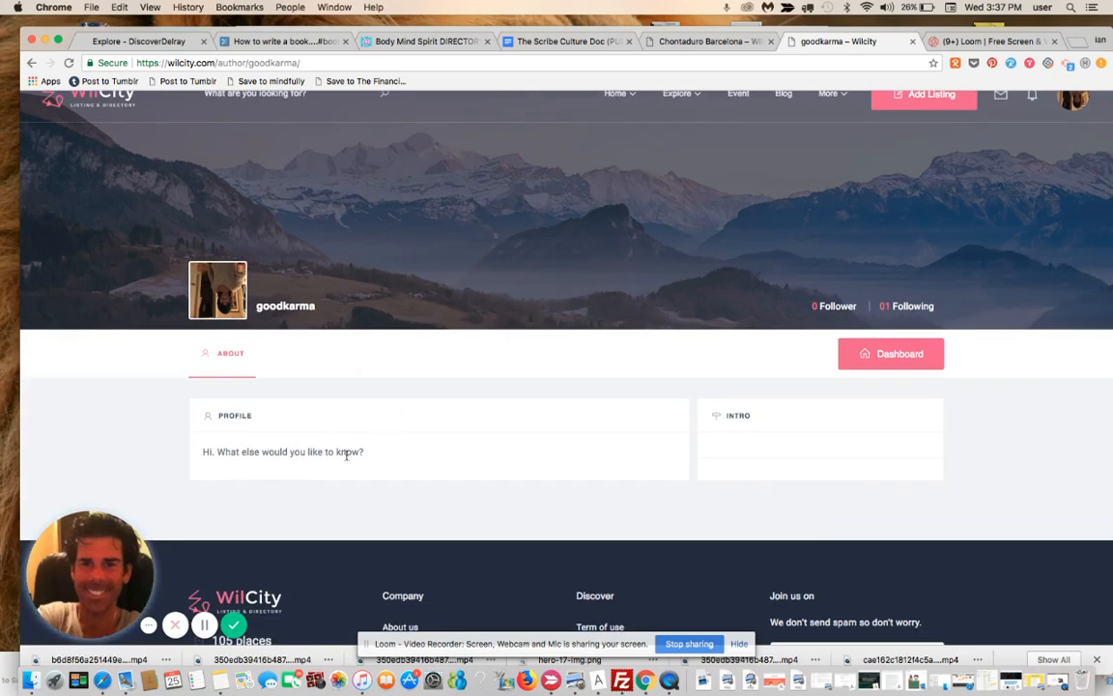
mouse_move(361, 463)
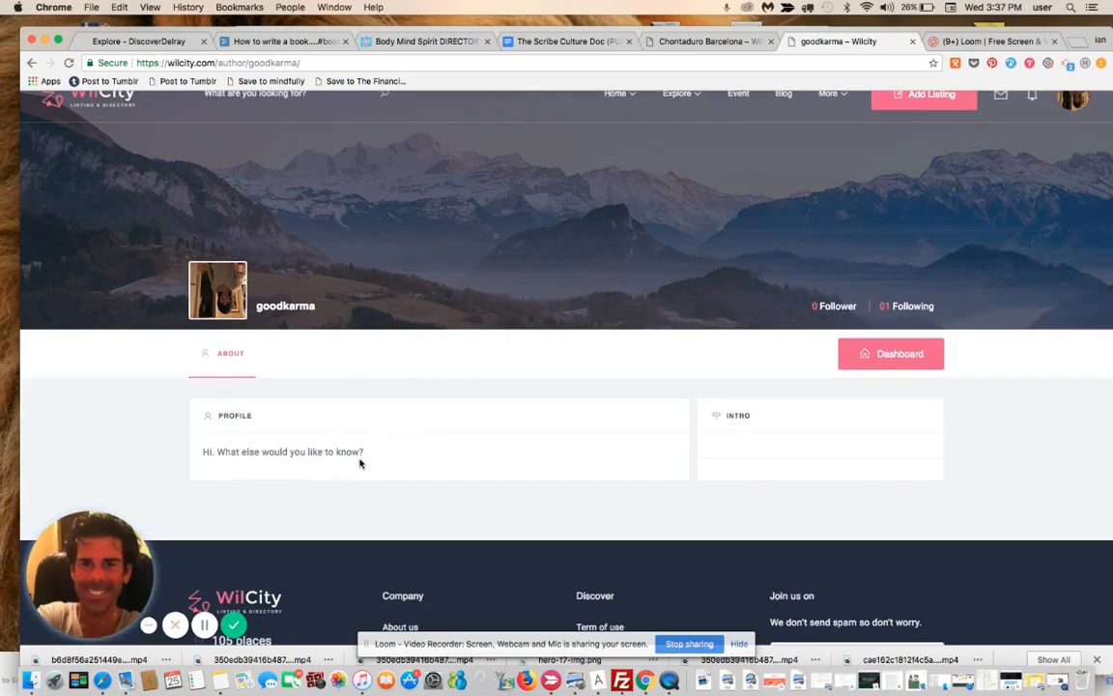
mouse_move(372, 466)
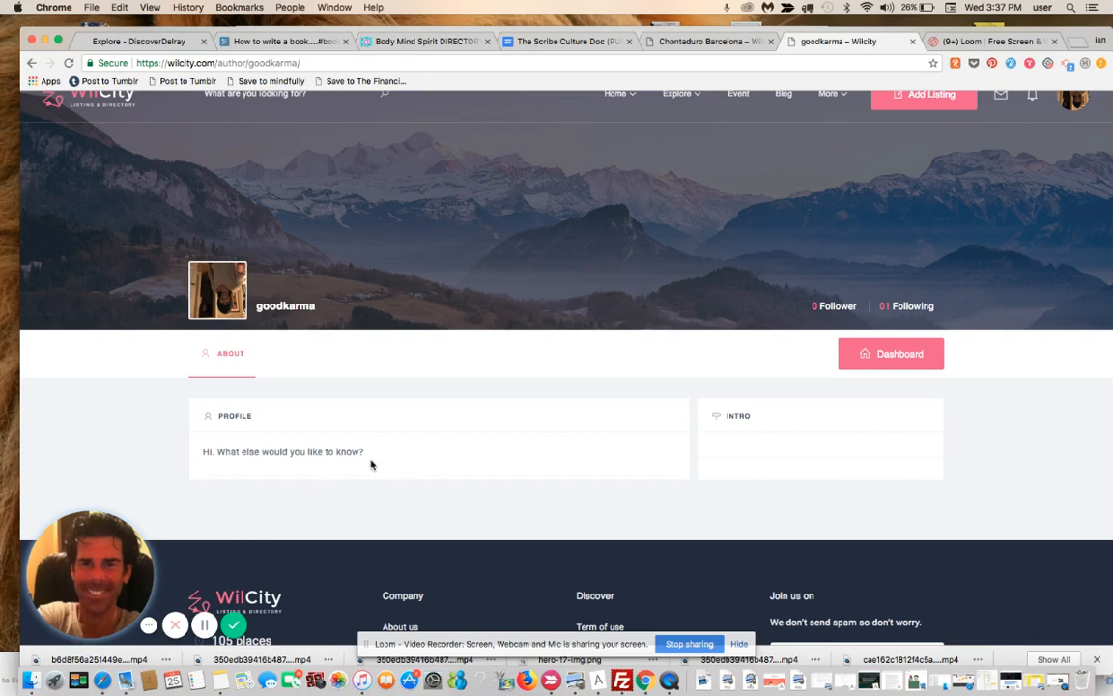
mouse_move(859, 448)
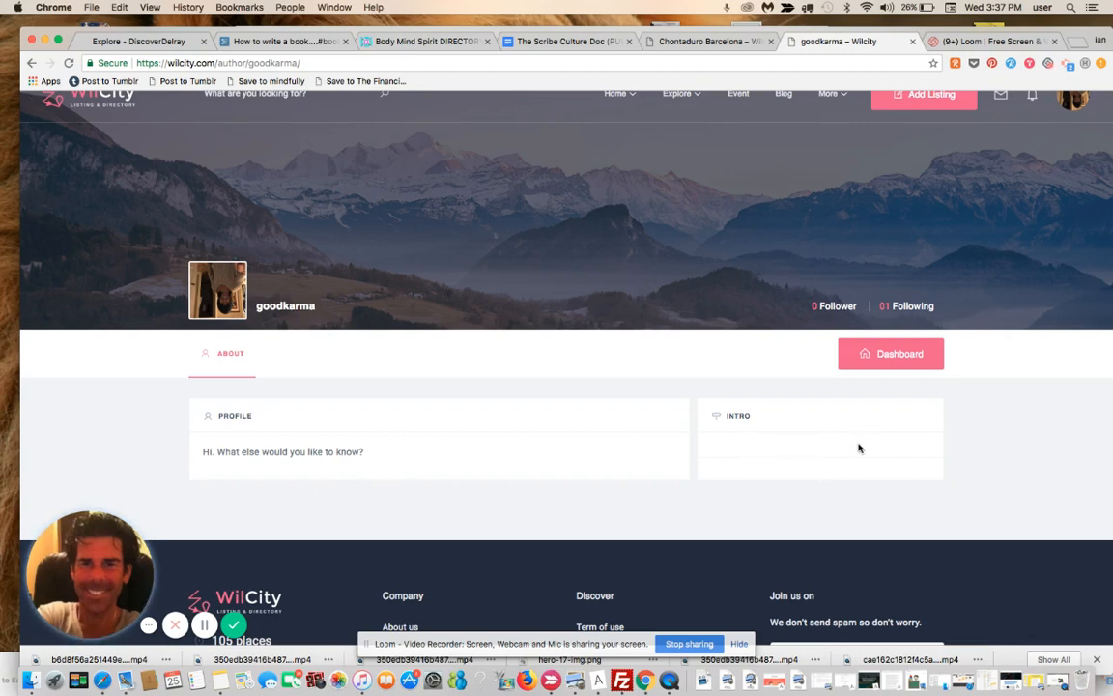
mouse_move(785, 444)
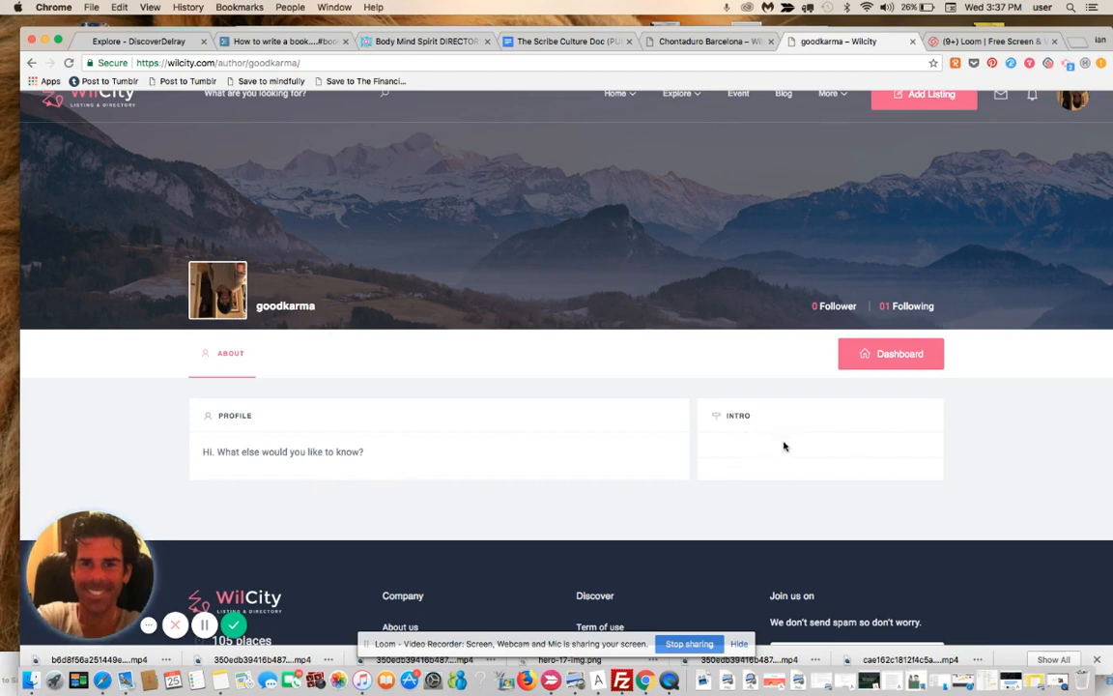
mouse_move(788, 449)
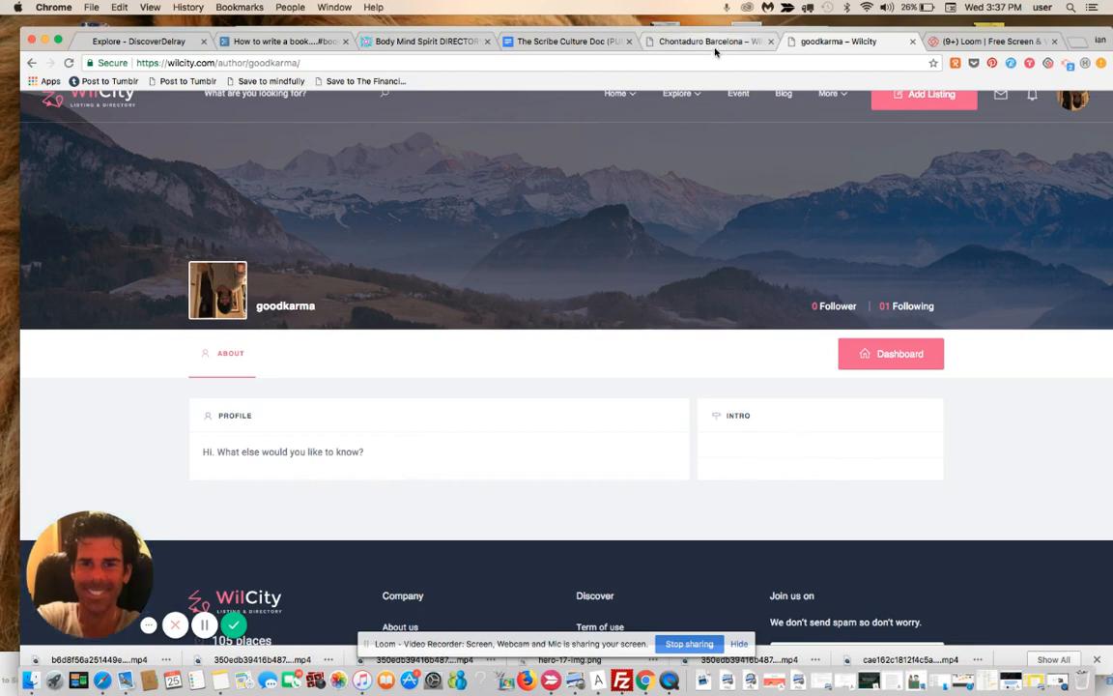
Switch to the second browser tab showing the Chontaduro Barcelona listing.
left_click(715, 42)
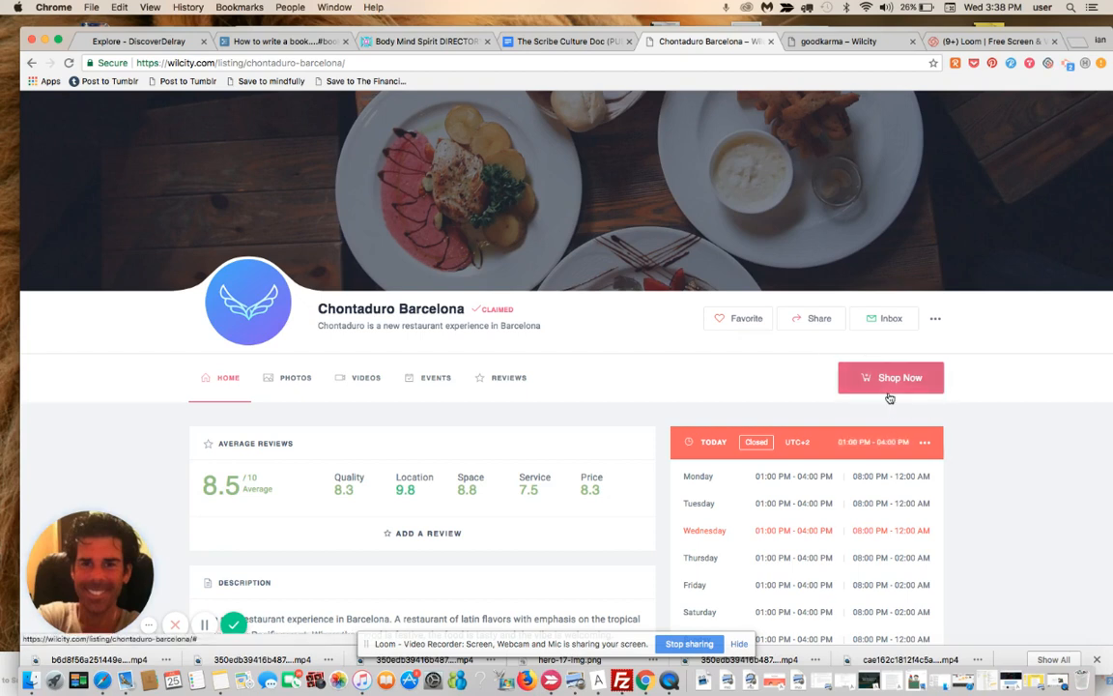
mouse_move(893, 396)
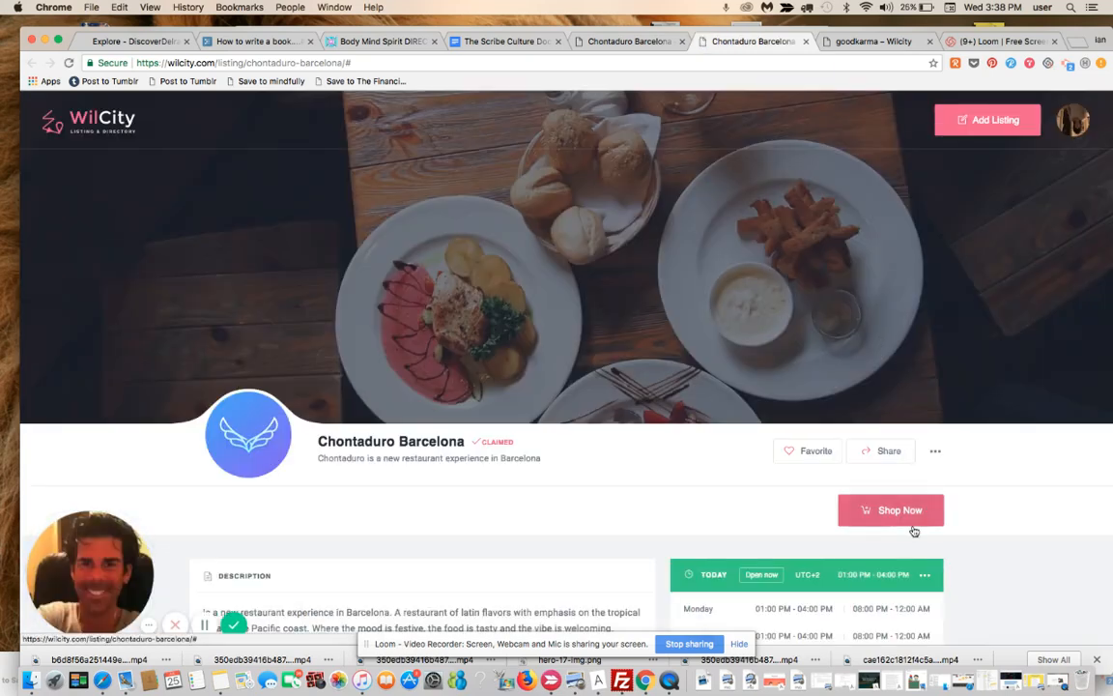
scroll("down", 3)
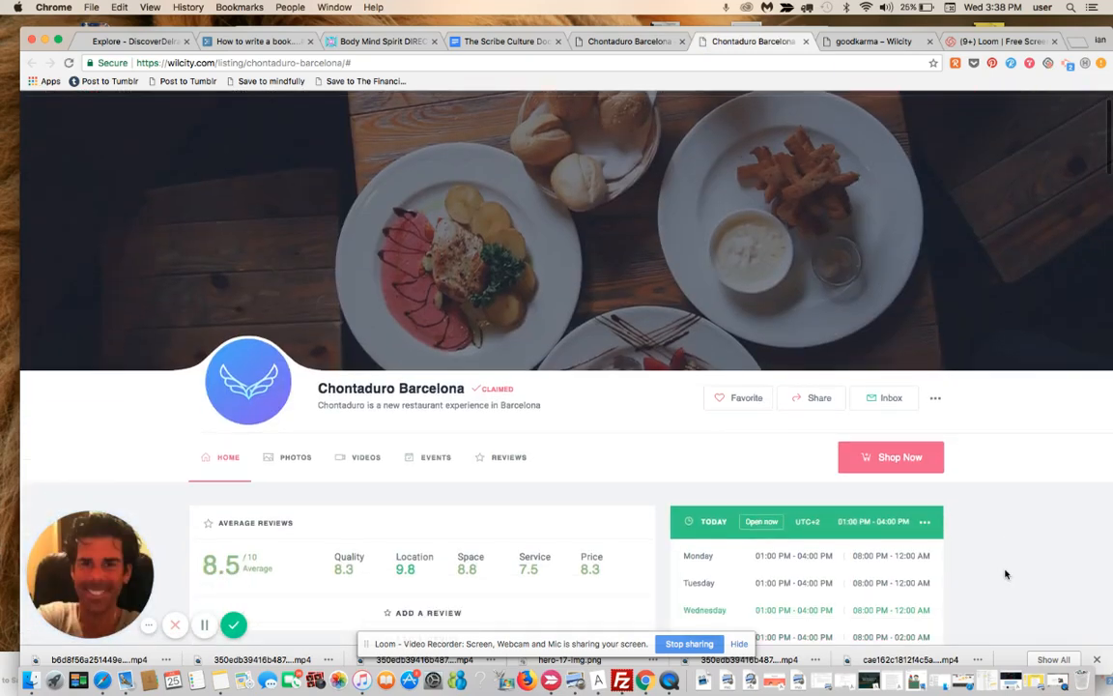
scroll("down", 3)
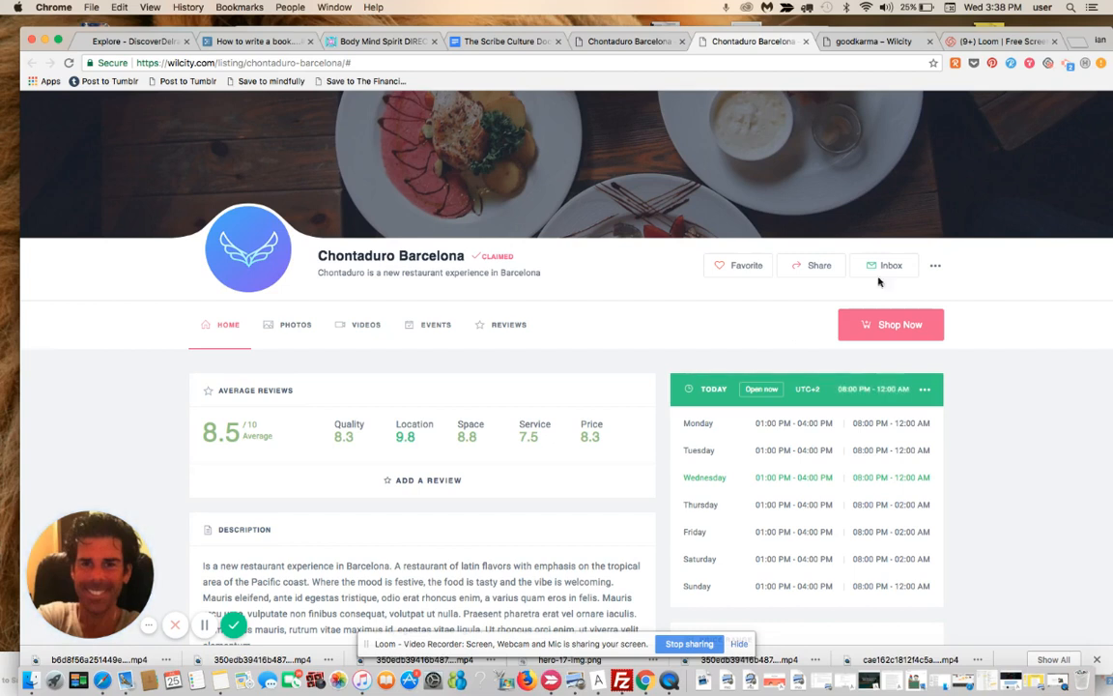
mouse_move(888, 337)
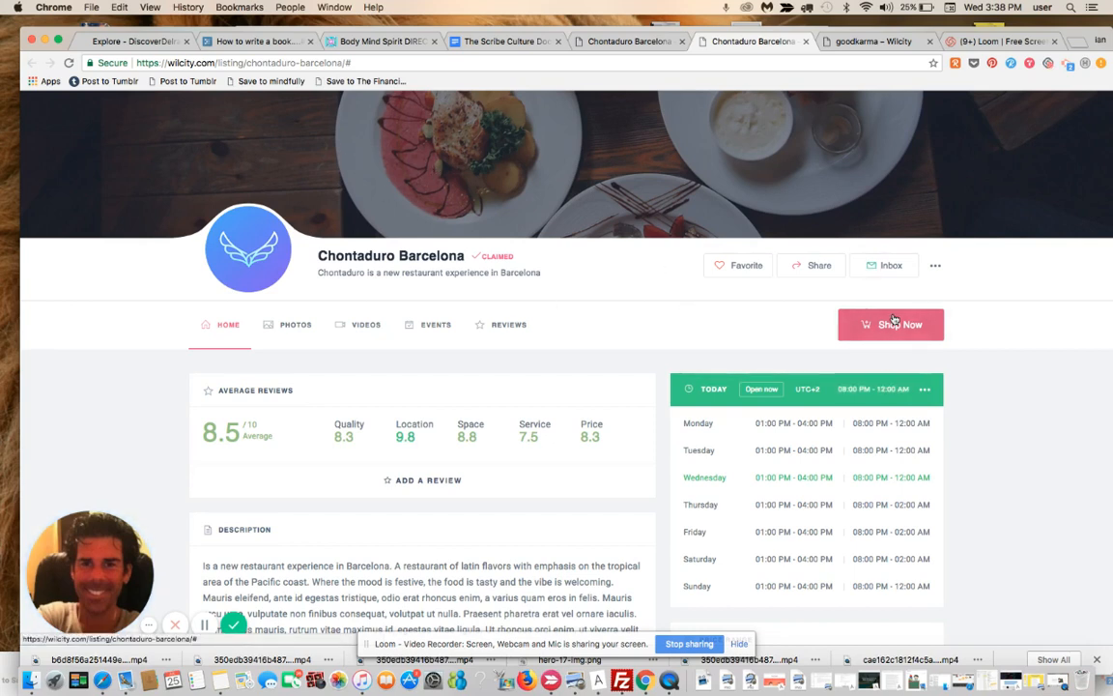
mouse_move(778, 328)
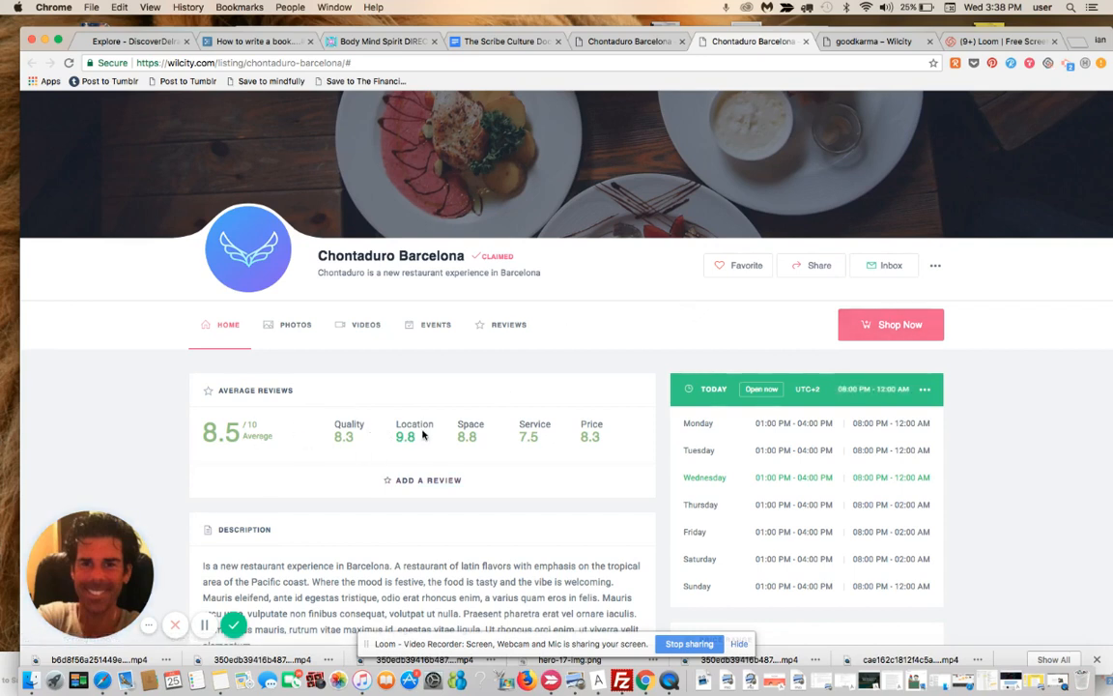
scroll("down", 3)
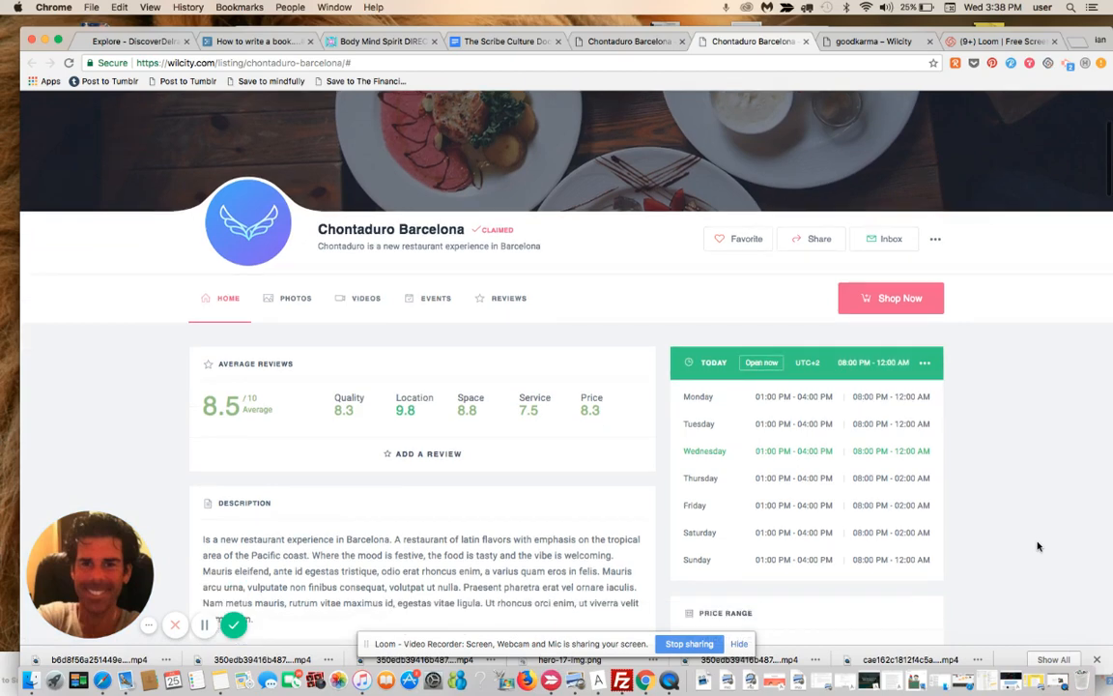
scroll("down", 3)
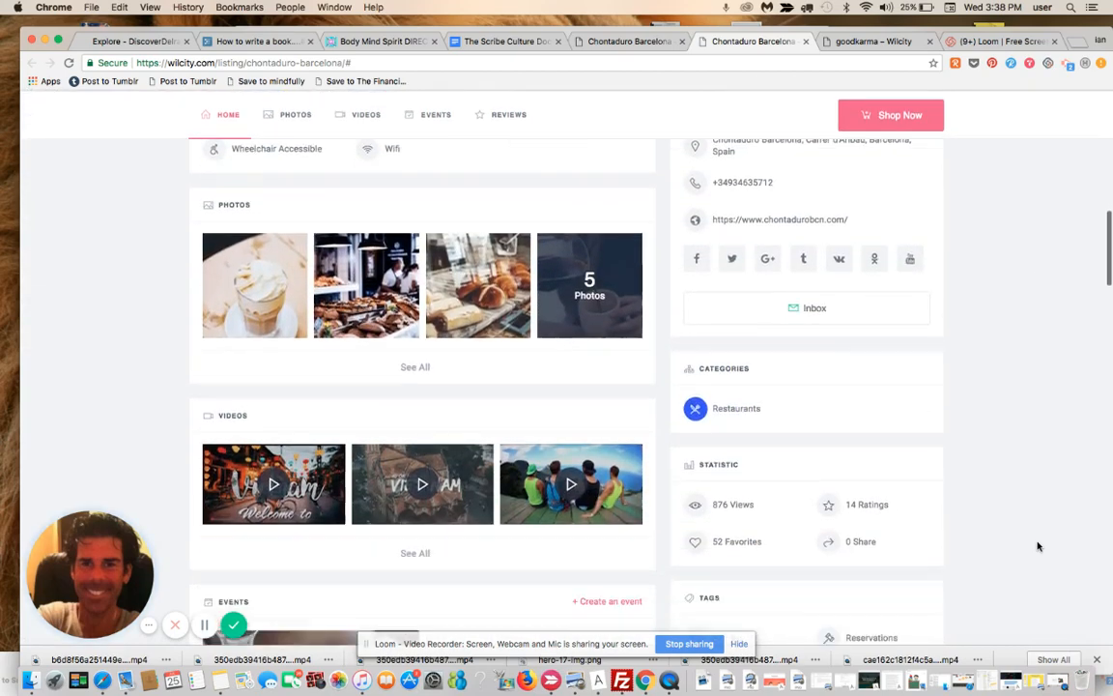
scroll("down", 3)
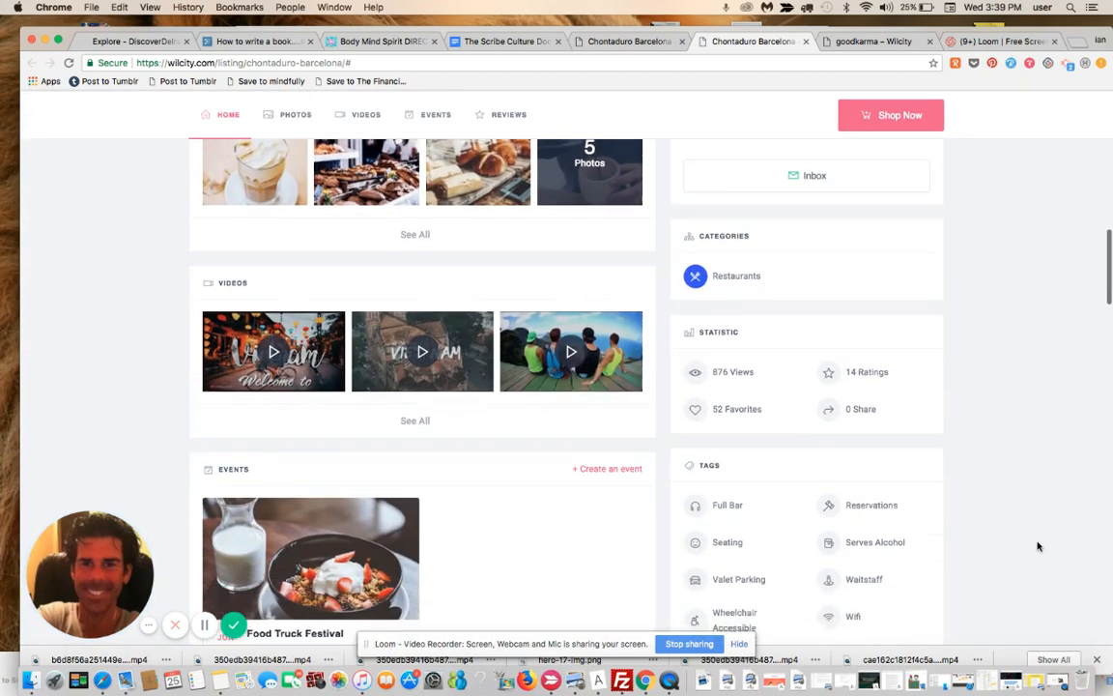
scroll("down", 3)
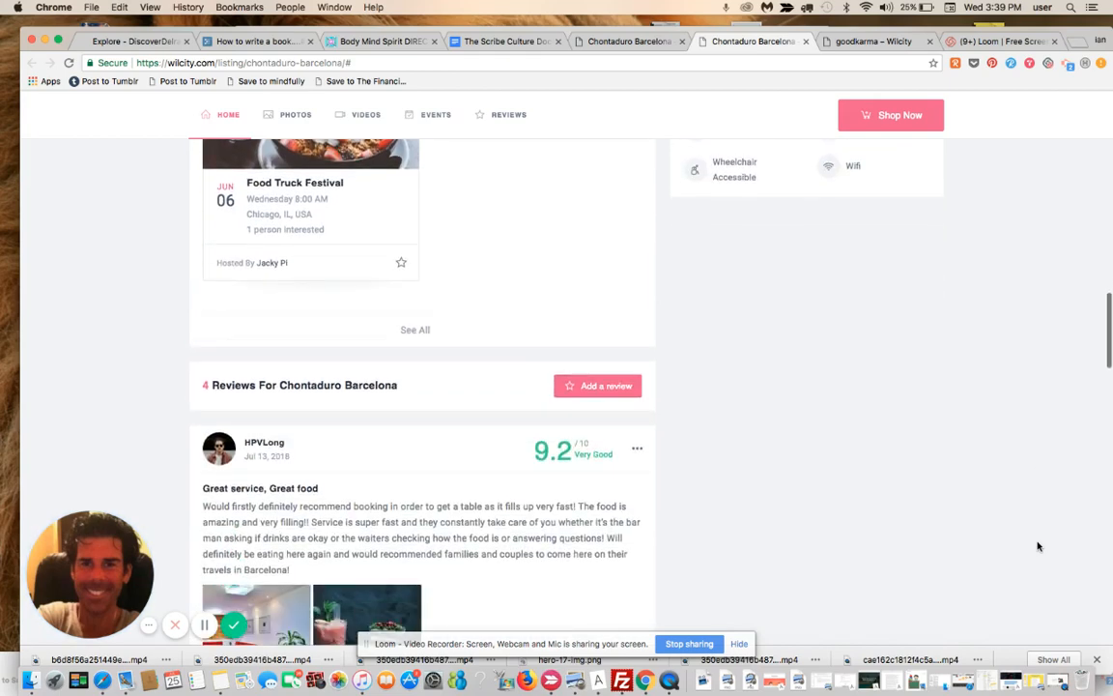
scroll("down", 3)
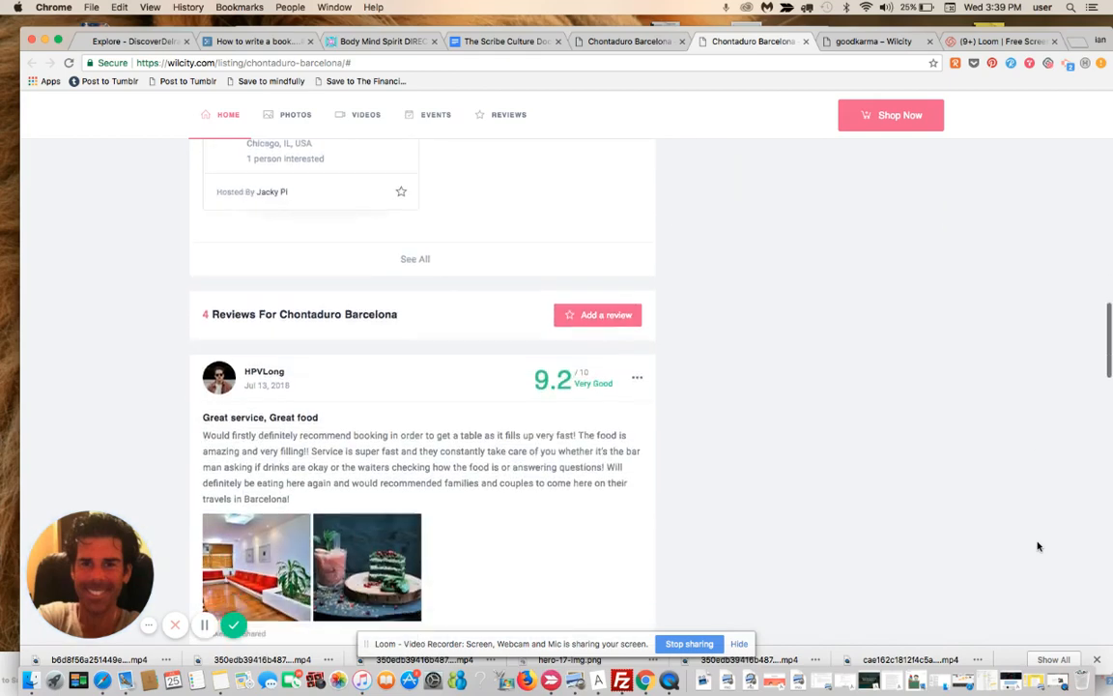
scroll("down", 3)
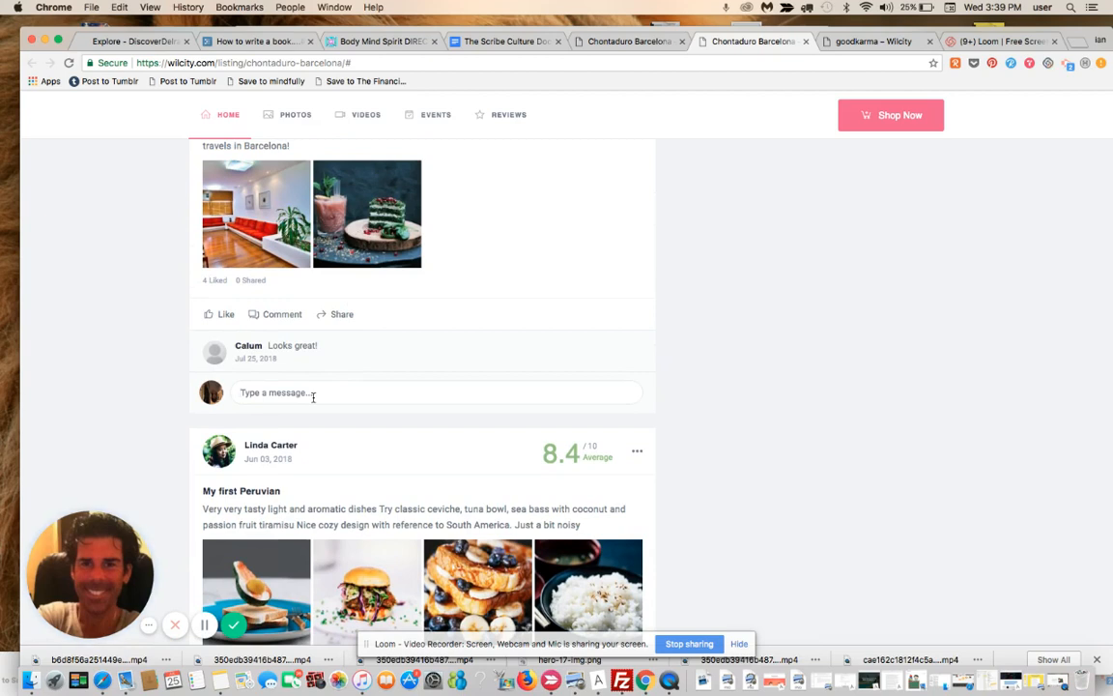
type("hey there")
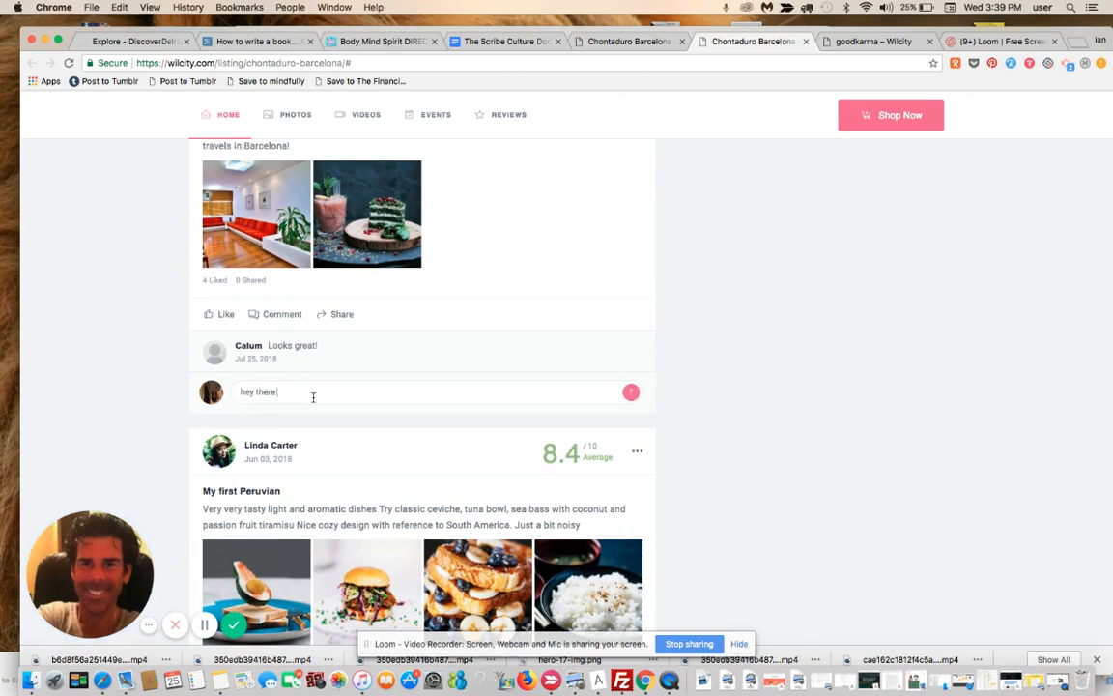
type("- really cool review, thanks!")
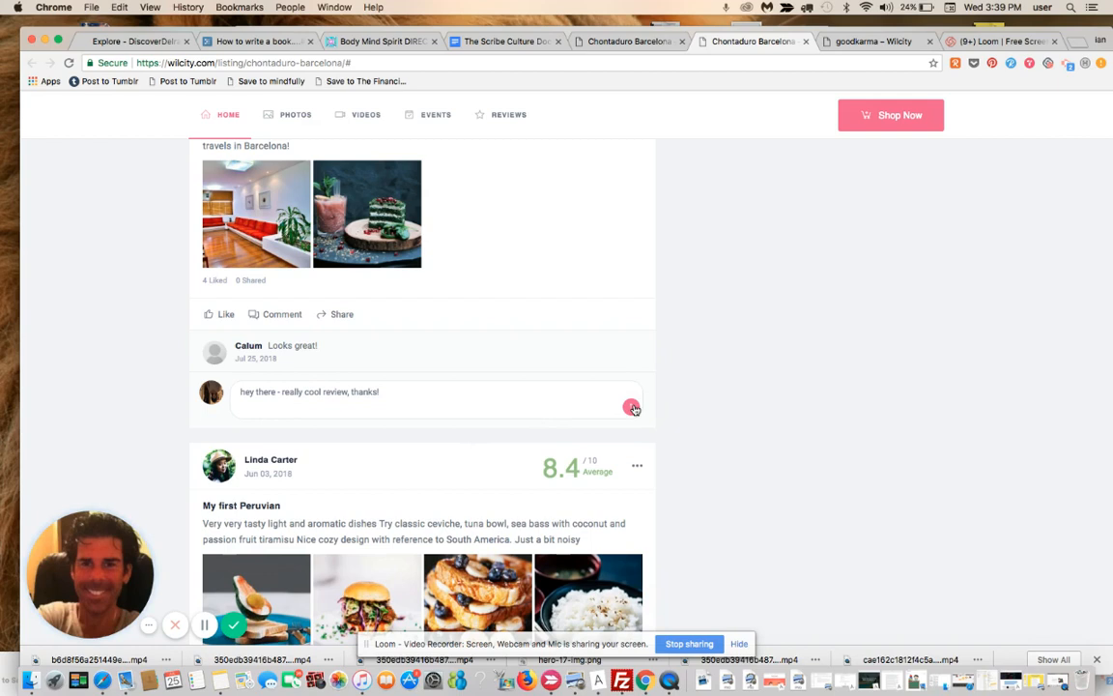
left_click(630, 405)
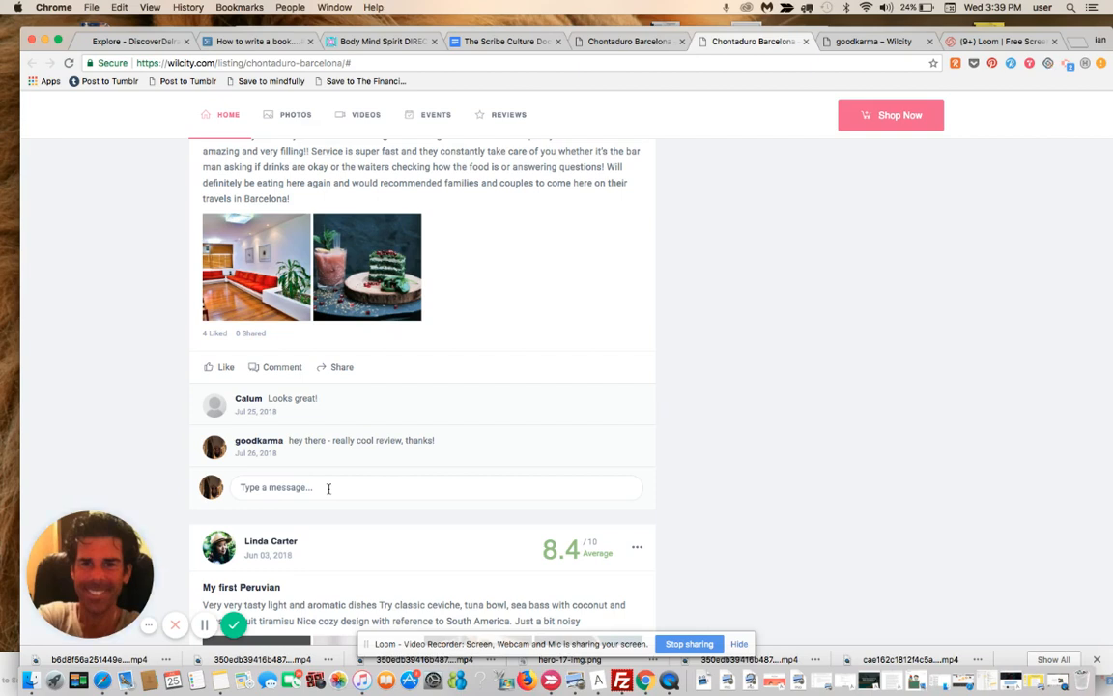
mouse_move(447, 453)
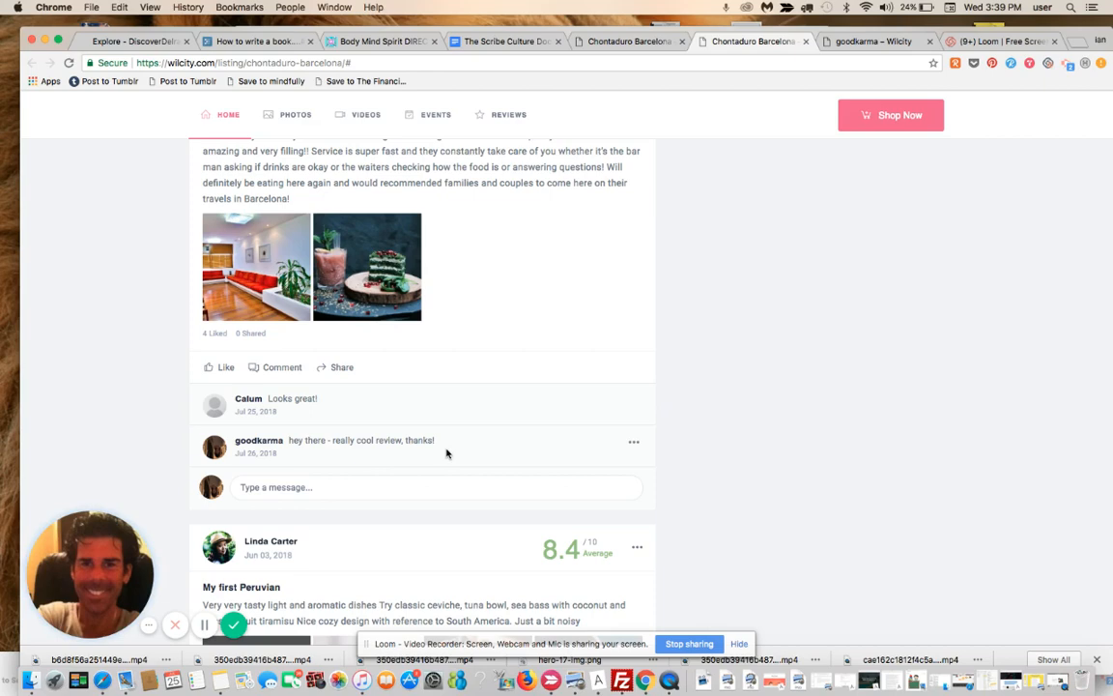
Scroll the Chontaduro Barcelona page to the Food Truck Festival event card.
scroll("down", 3)
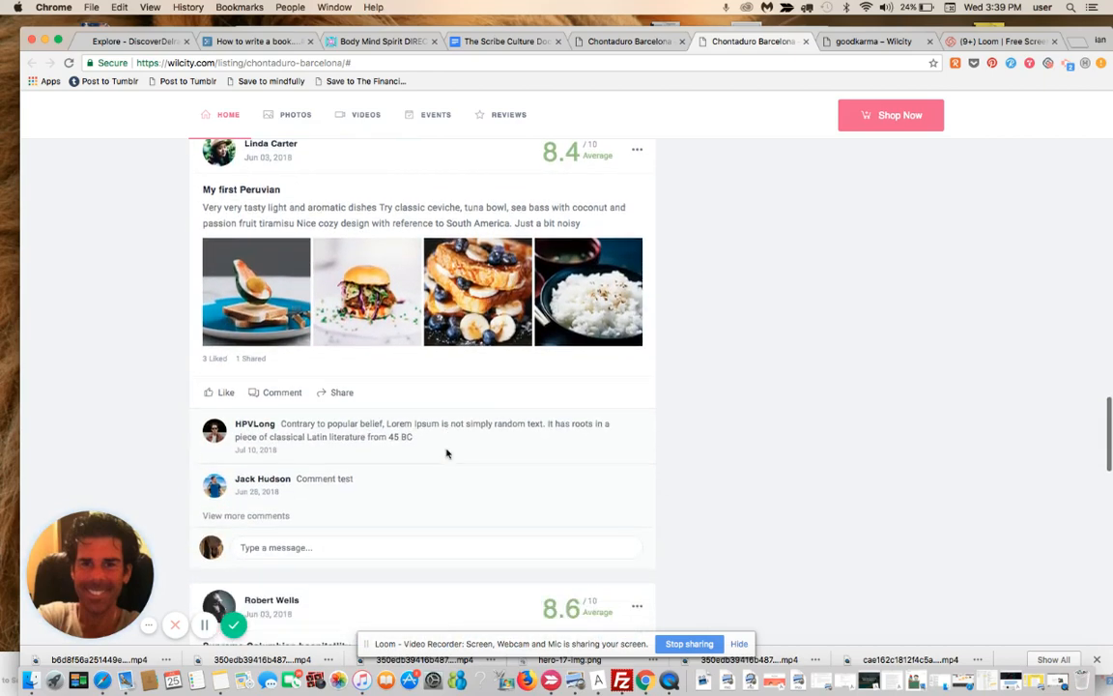
scroll("down", 3)
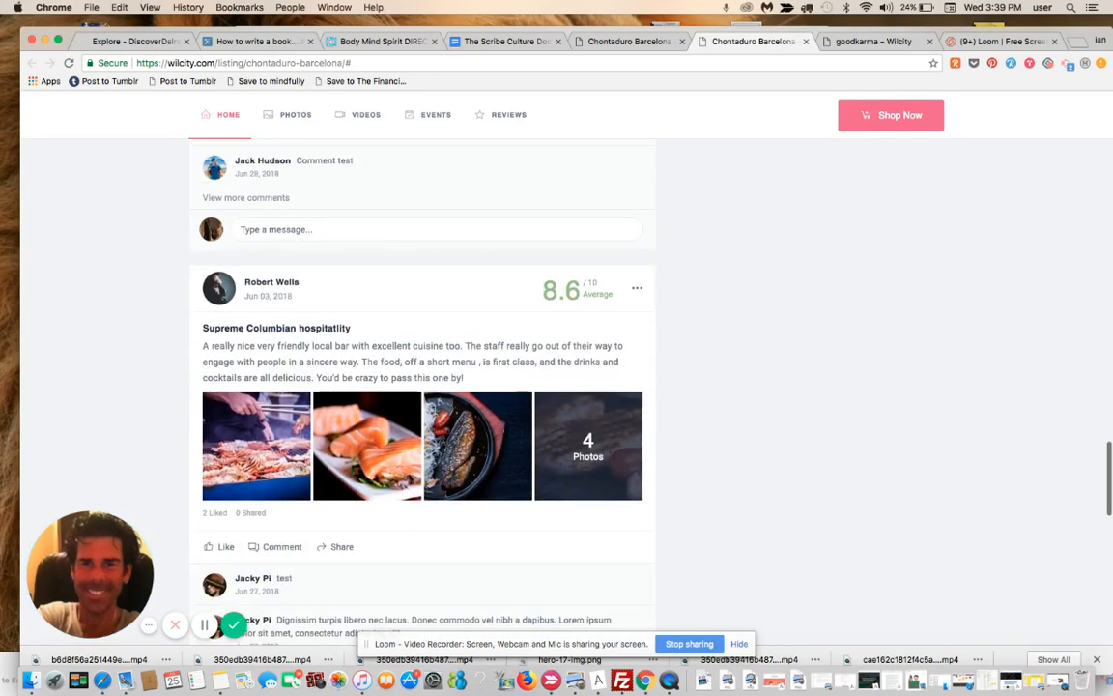
scroll("down", 3)
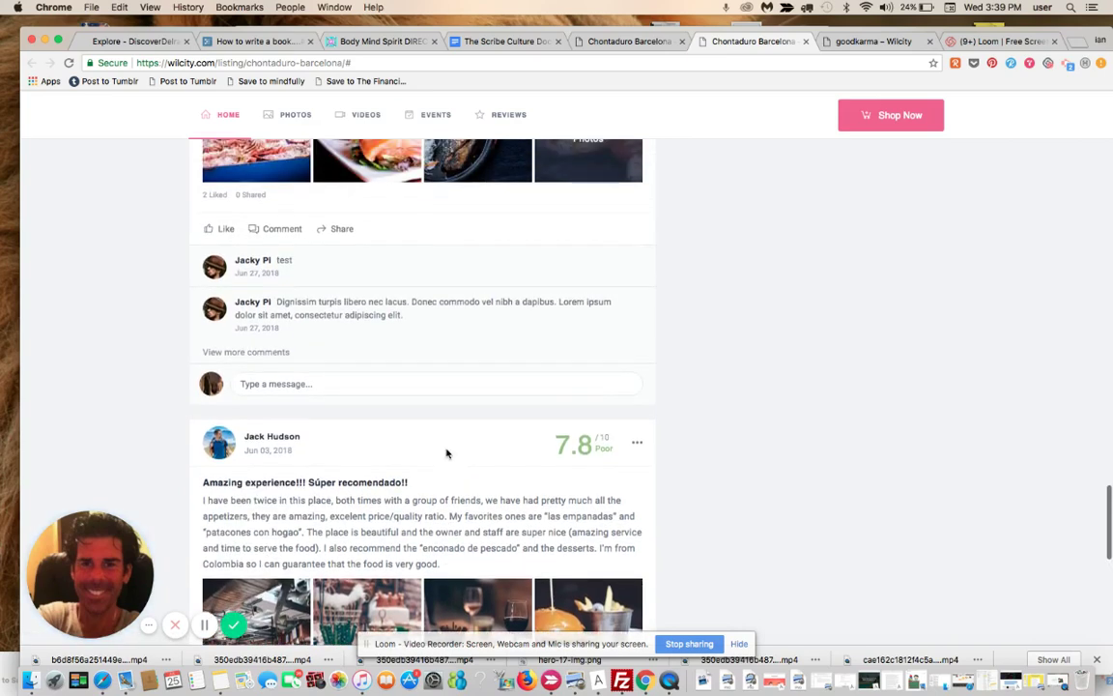
scroll("down", 3)
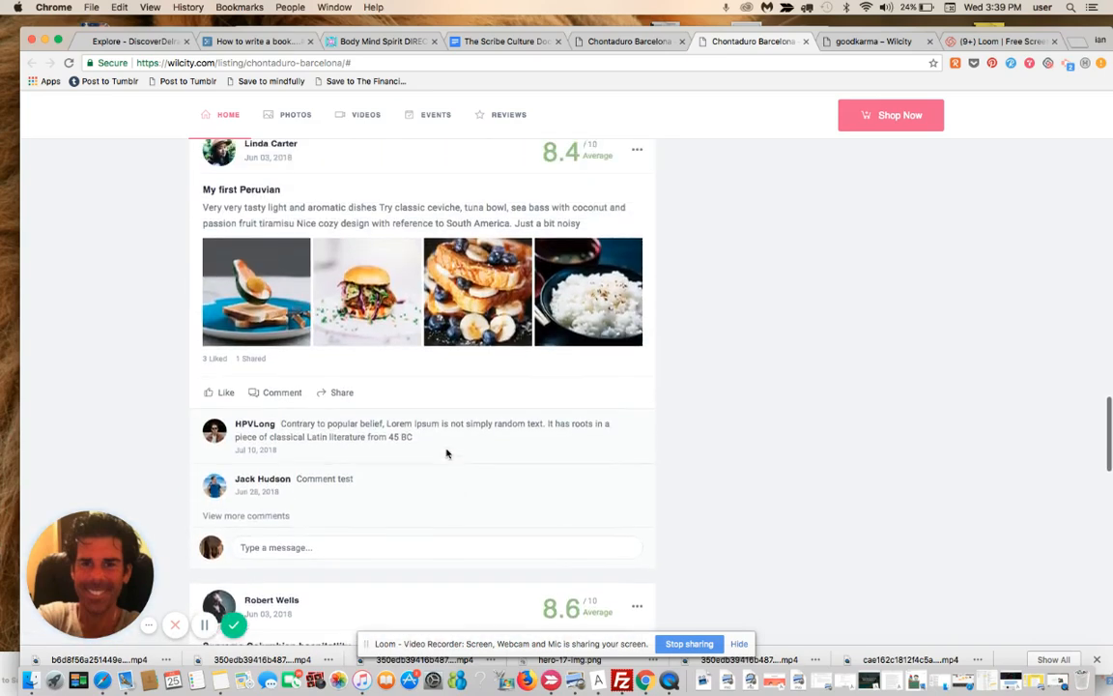
scroll("down", 3)
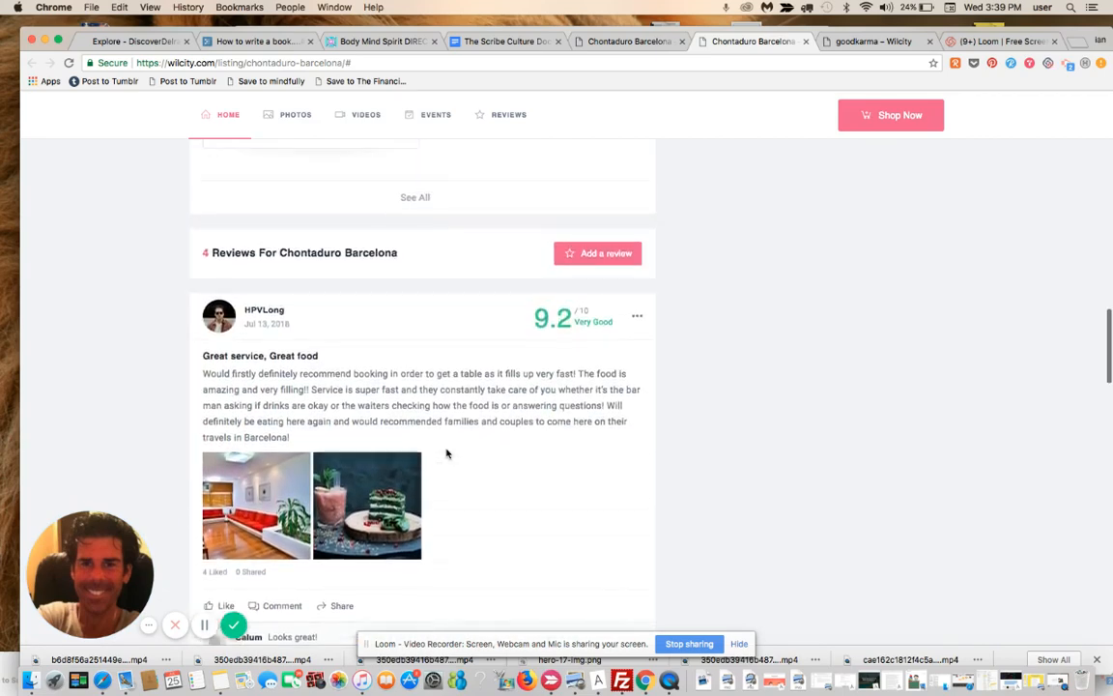
scroll("up", 3)
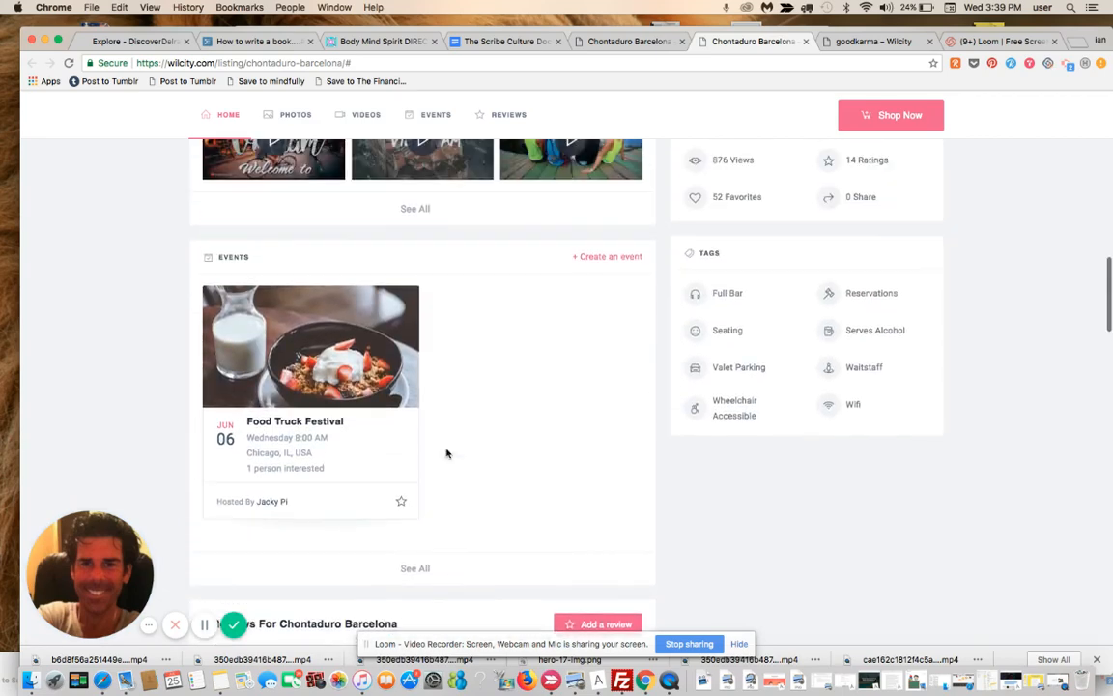
mouse_move(405, 434)
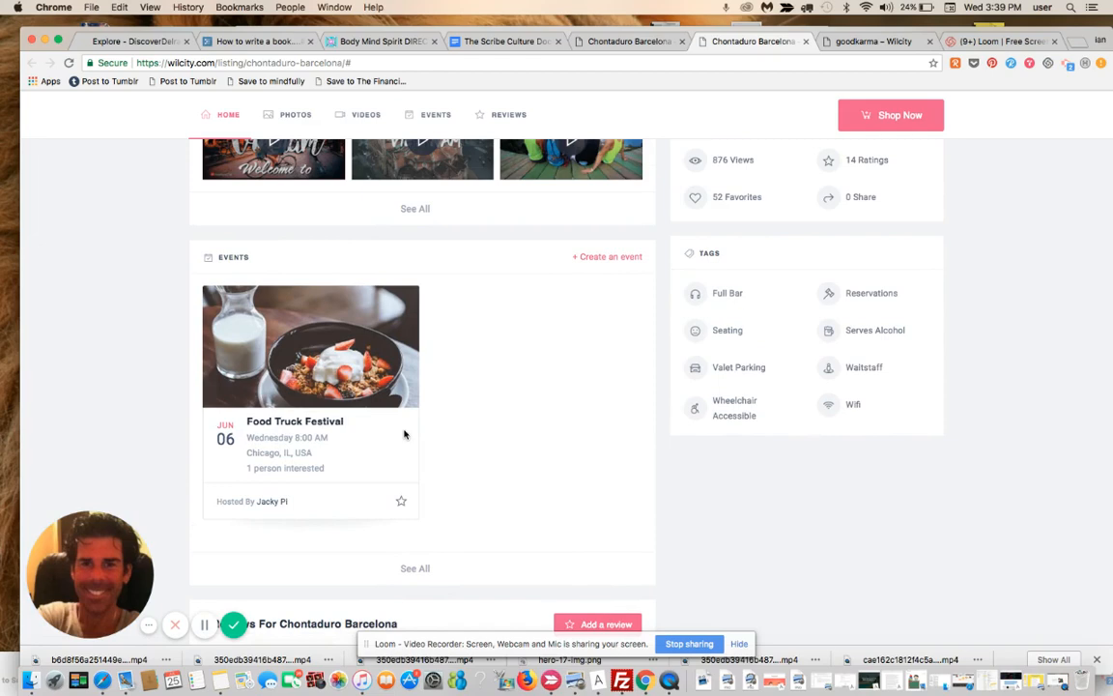
mouse_move(375, 445)
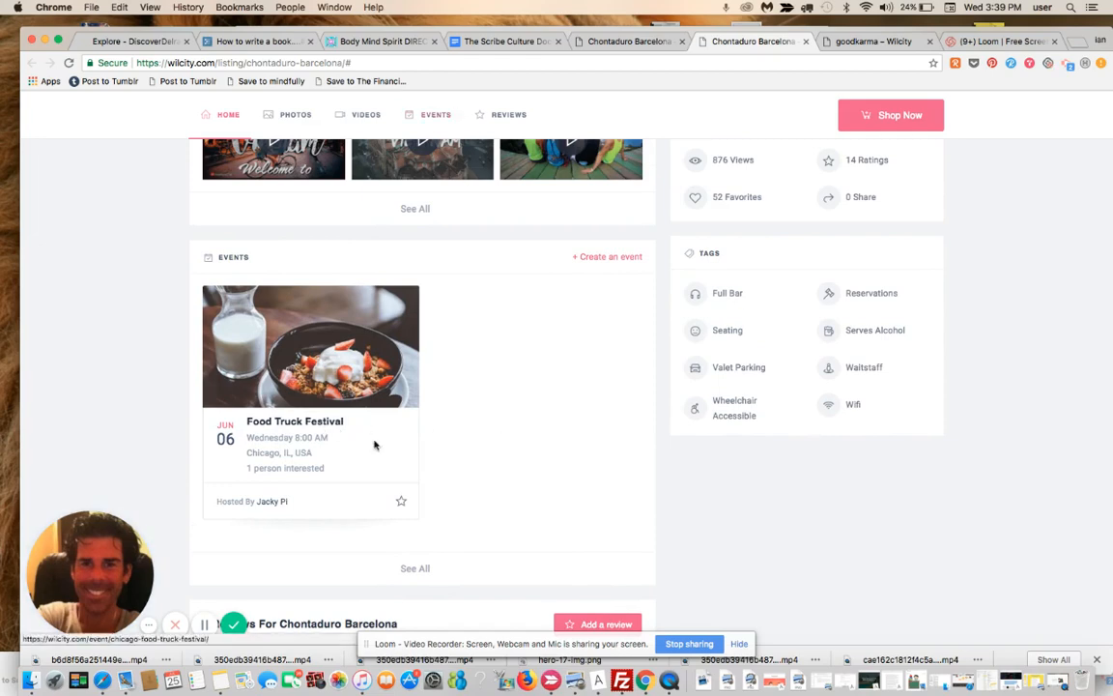
Open the Food Truck Festival event and scroll down to its Discussion box.
left_click(294, 421)
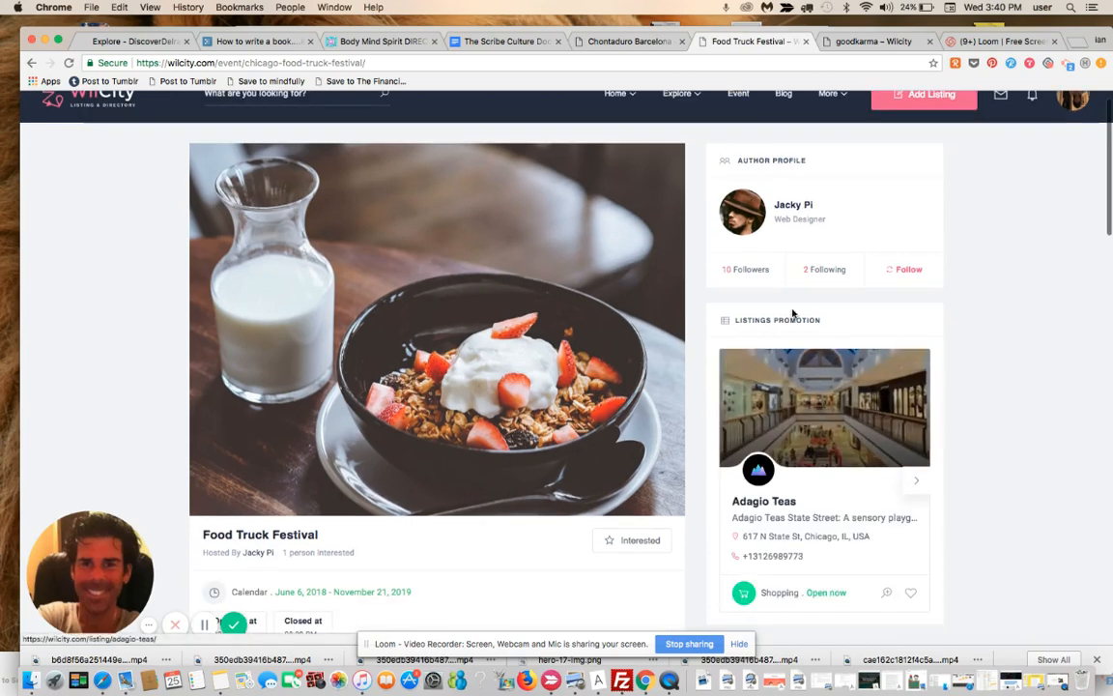
scroll("down", 3)
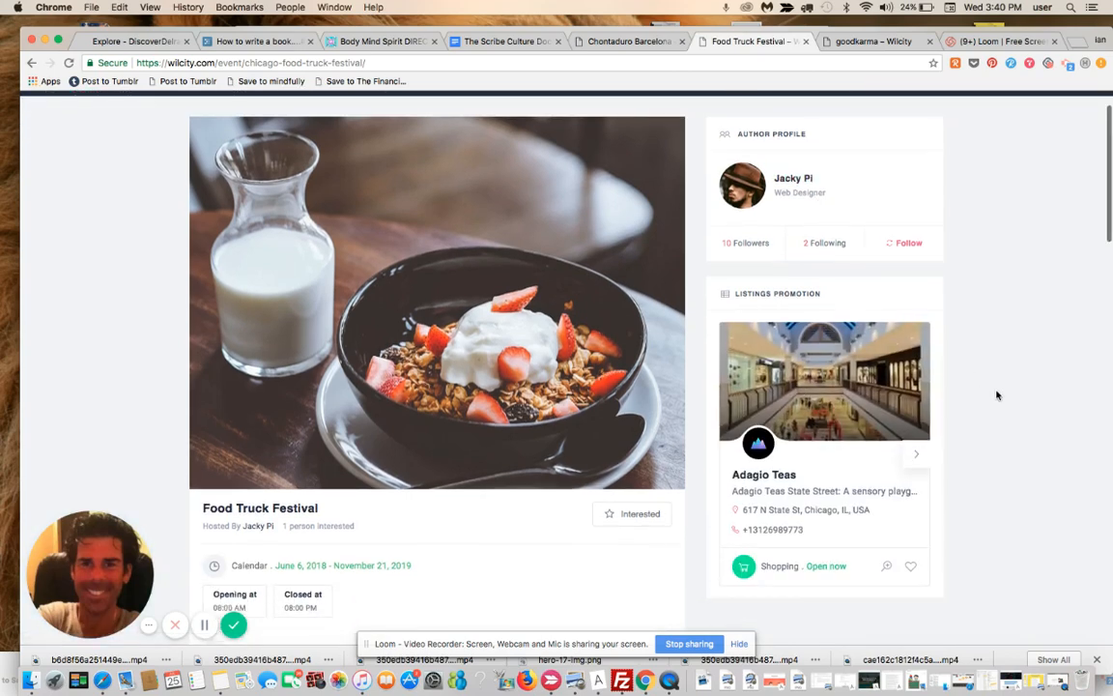
scroll("down", 3)
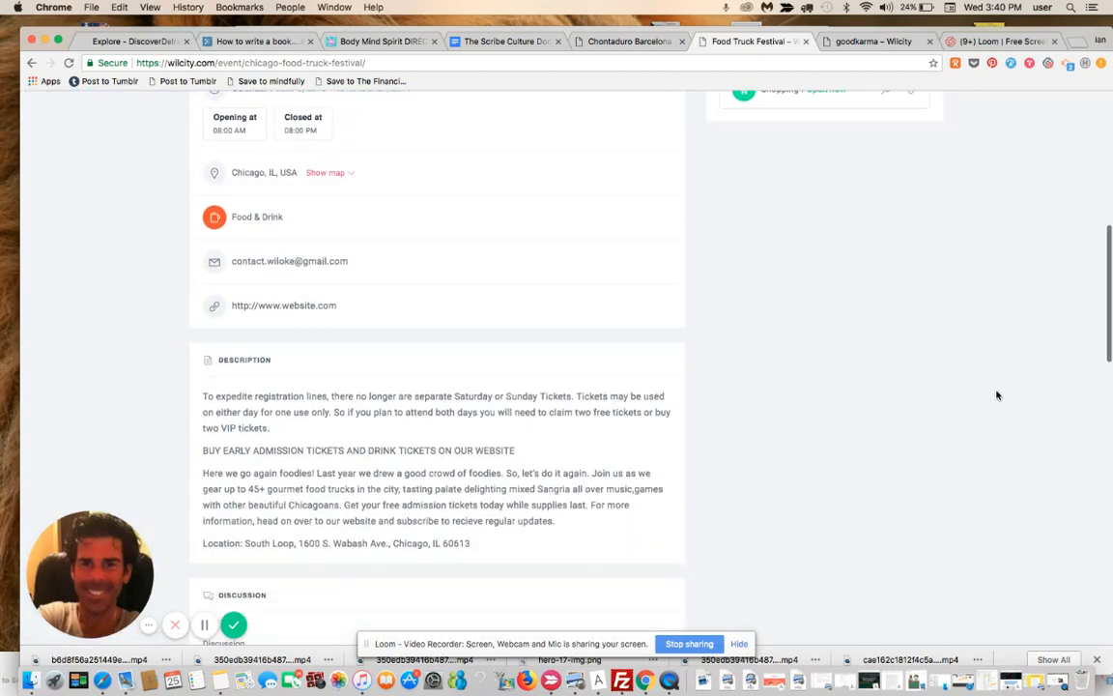
scroll("down", 3)
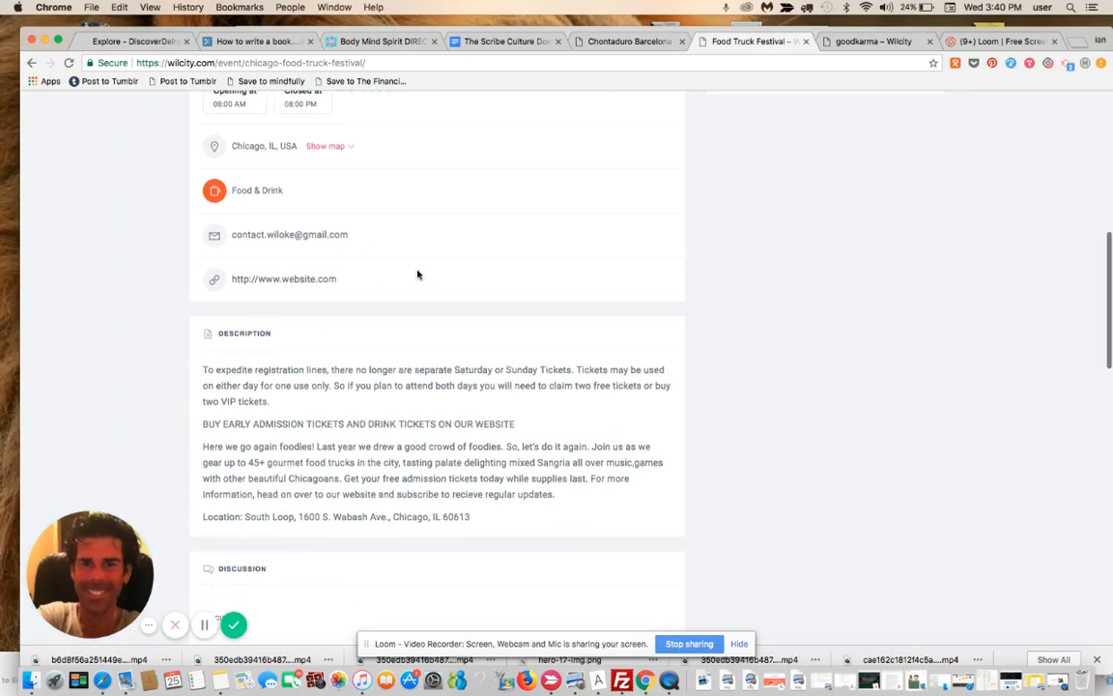
scroll("down", 3)
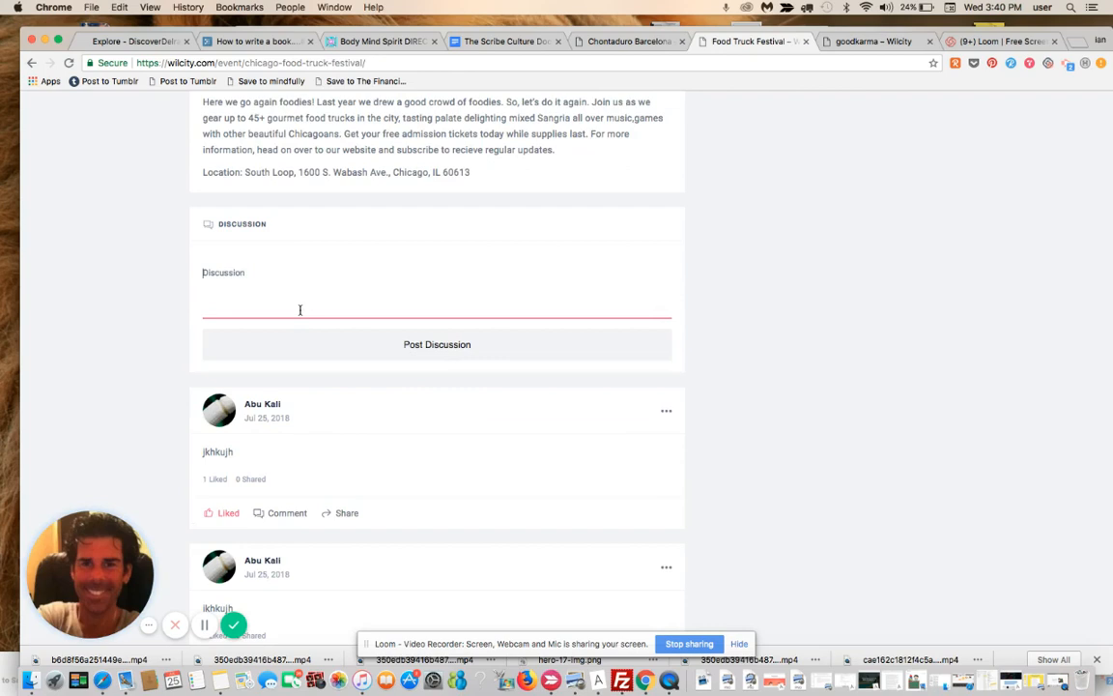
Post a discussion saying you'd love to attend and will email, then scroll back up.
type("would love")
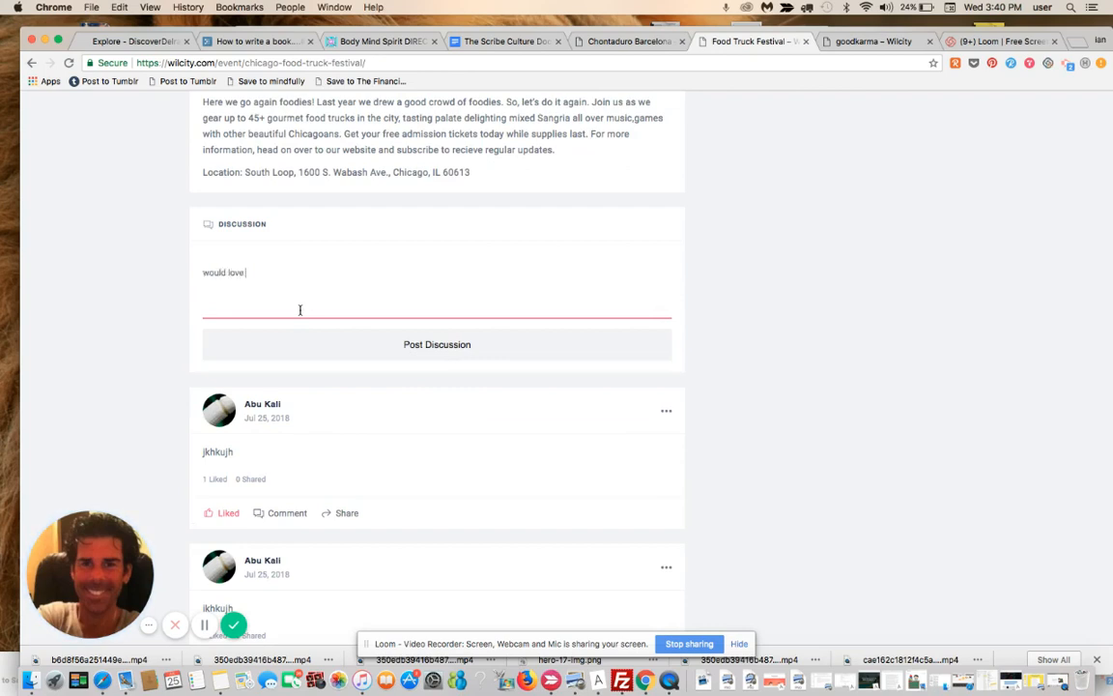
type("to attend to l")
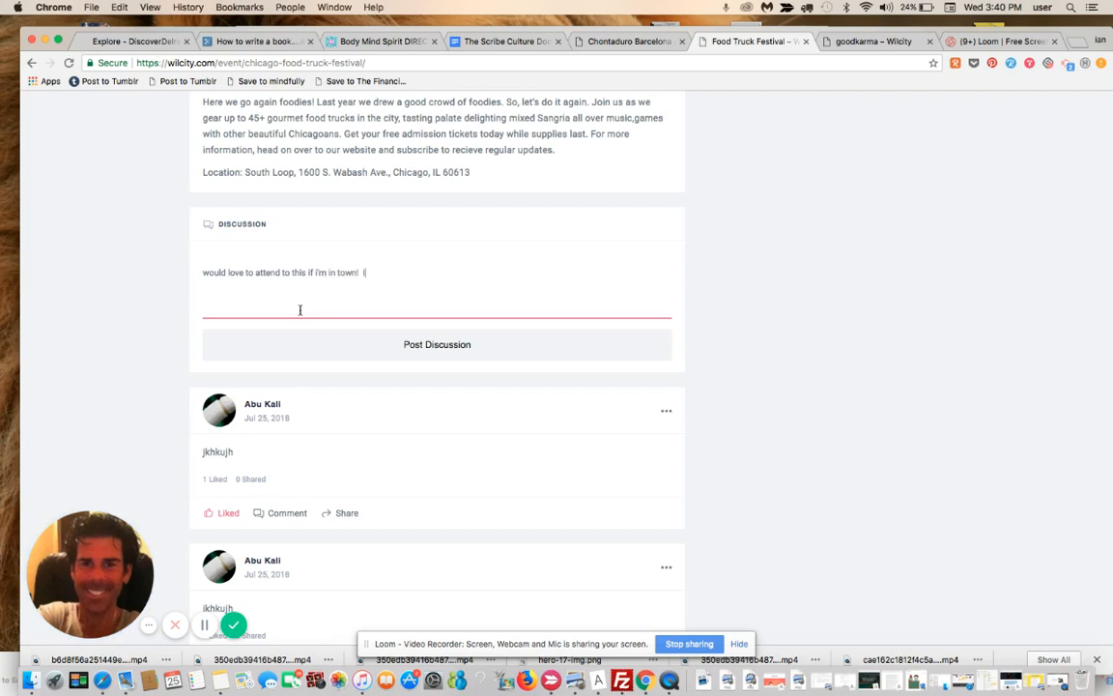
type("Goign to email")
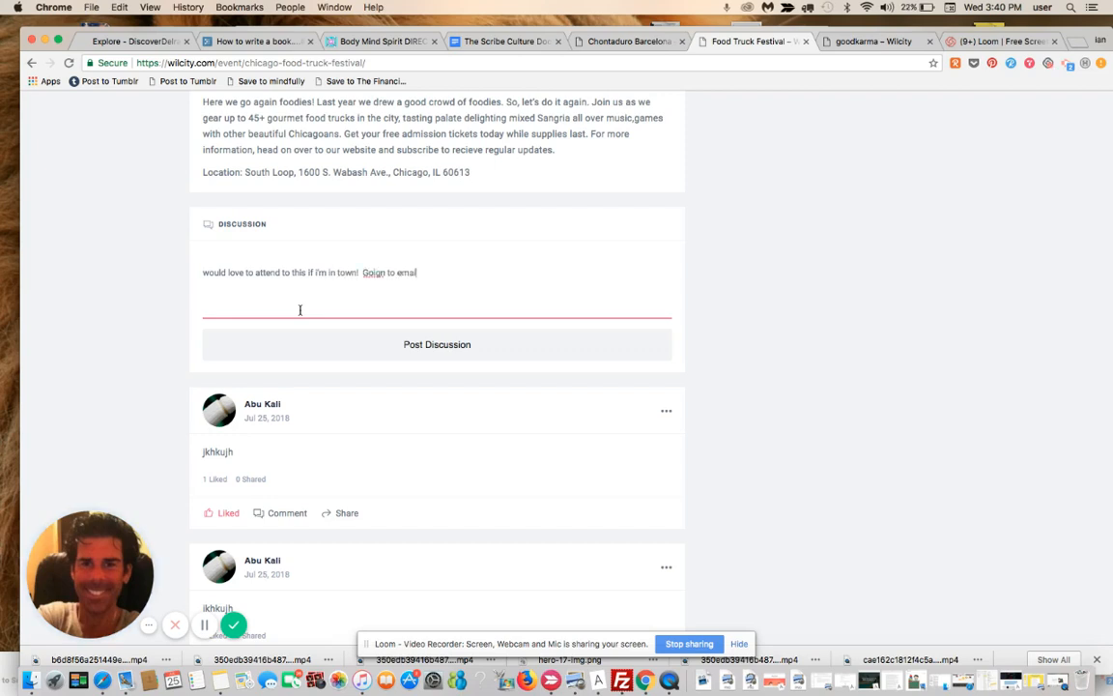
type("you!")
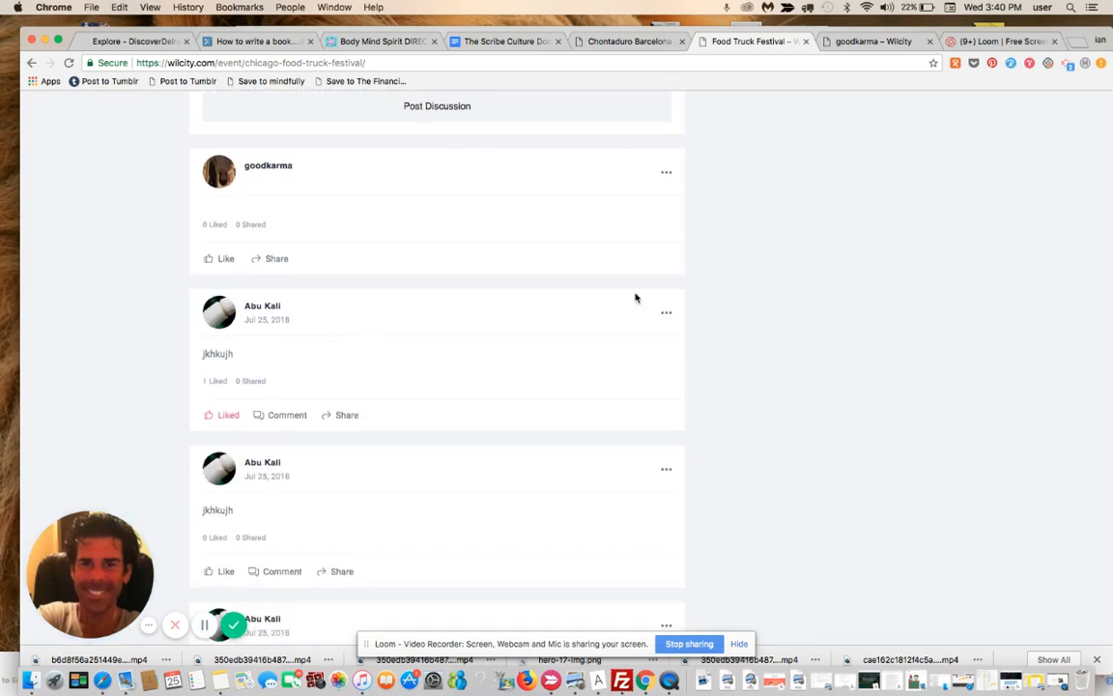
mouse_move(859, 184)
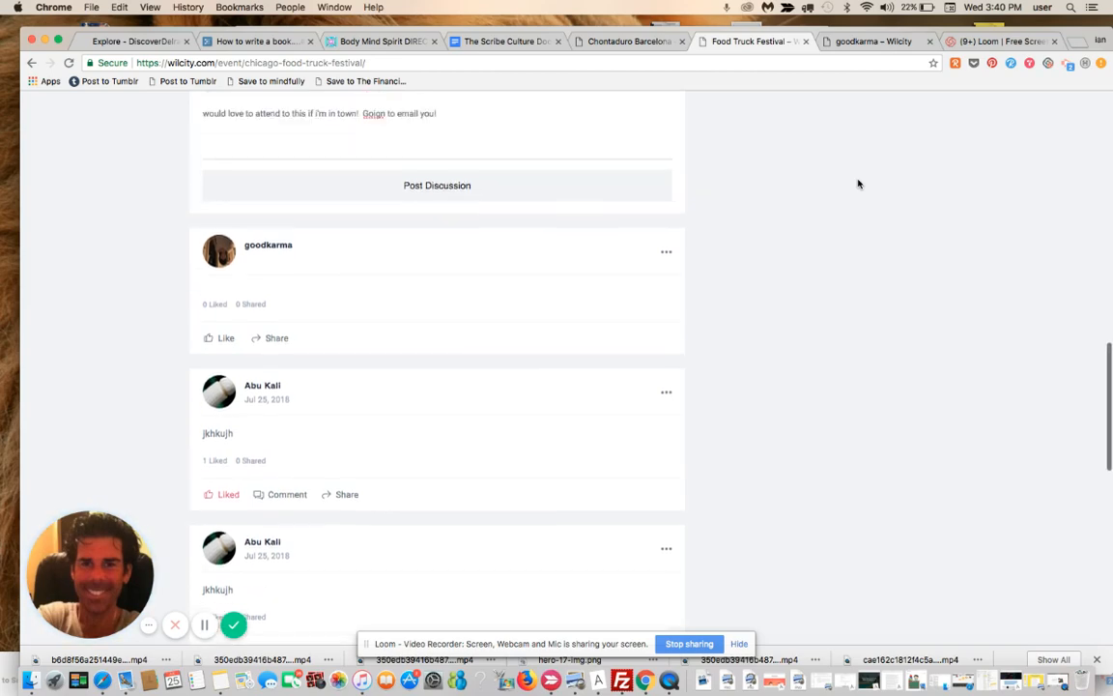
scroll("up", 3)
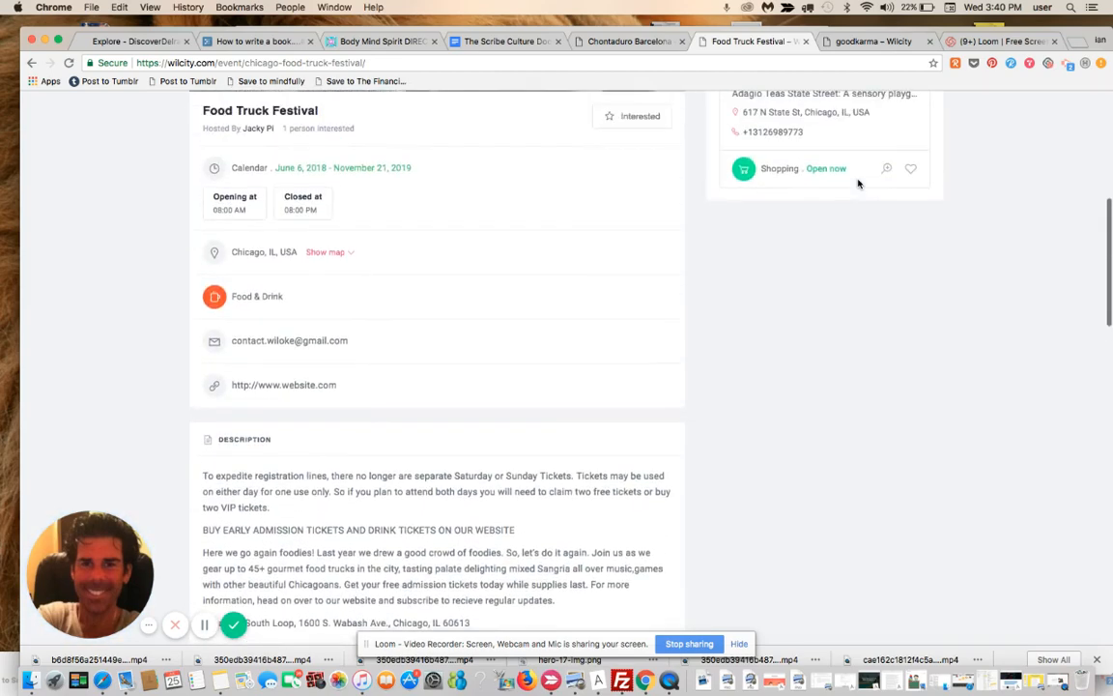
scroll("up", 3)
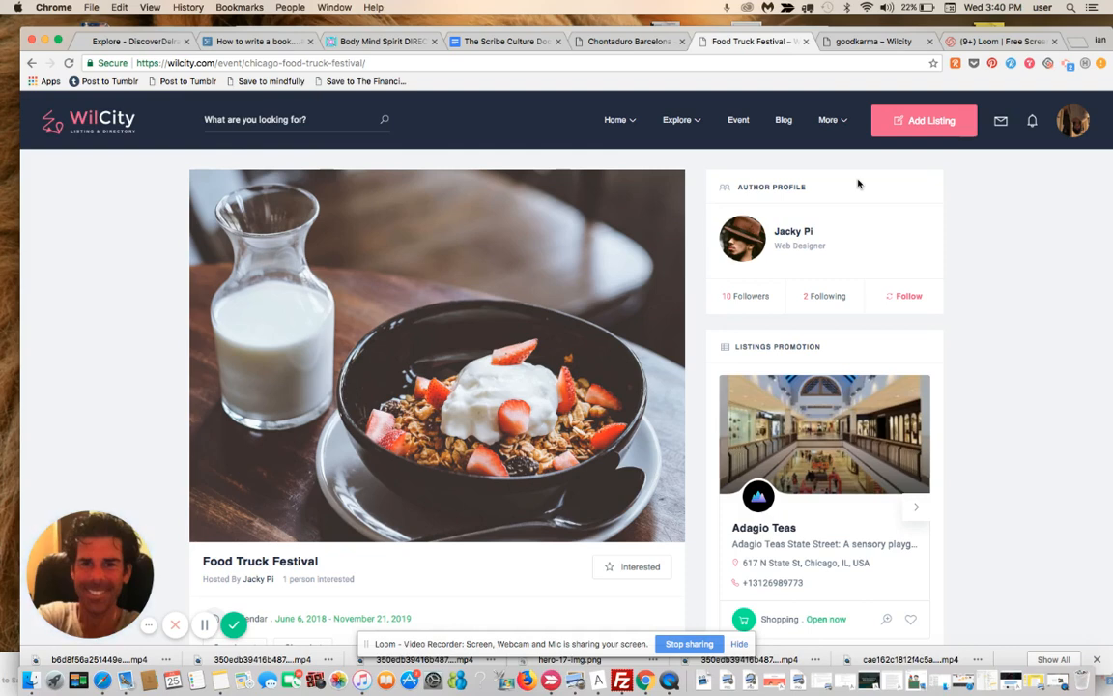
mouse_move(74, 167)
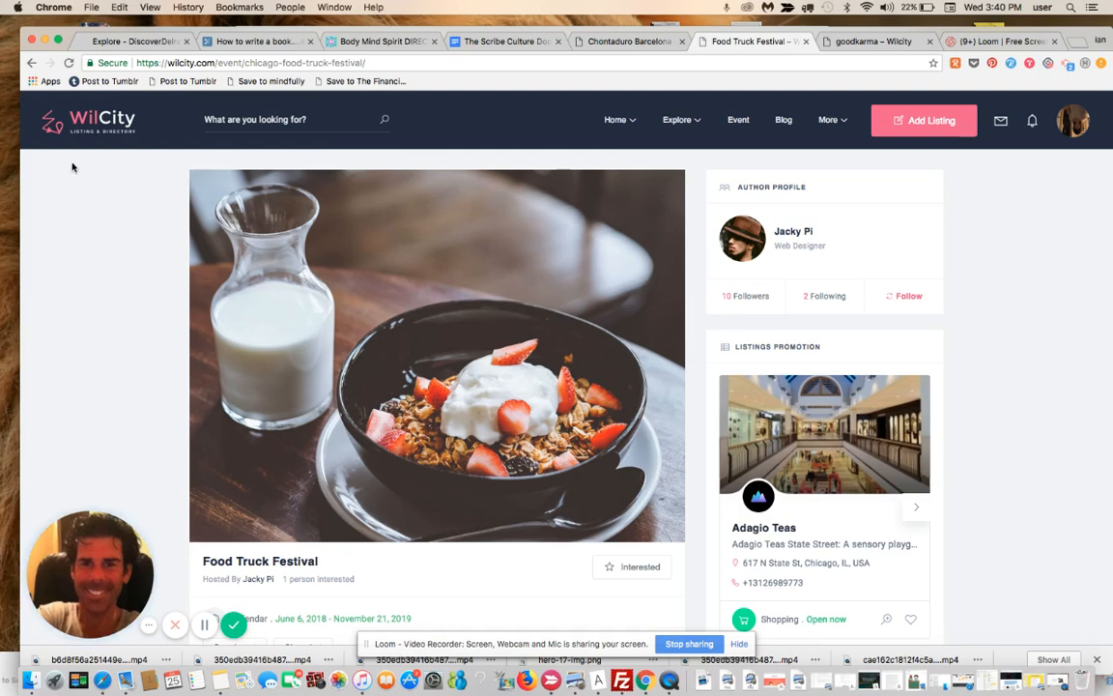
mouse_move(288, 183)
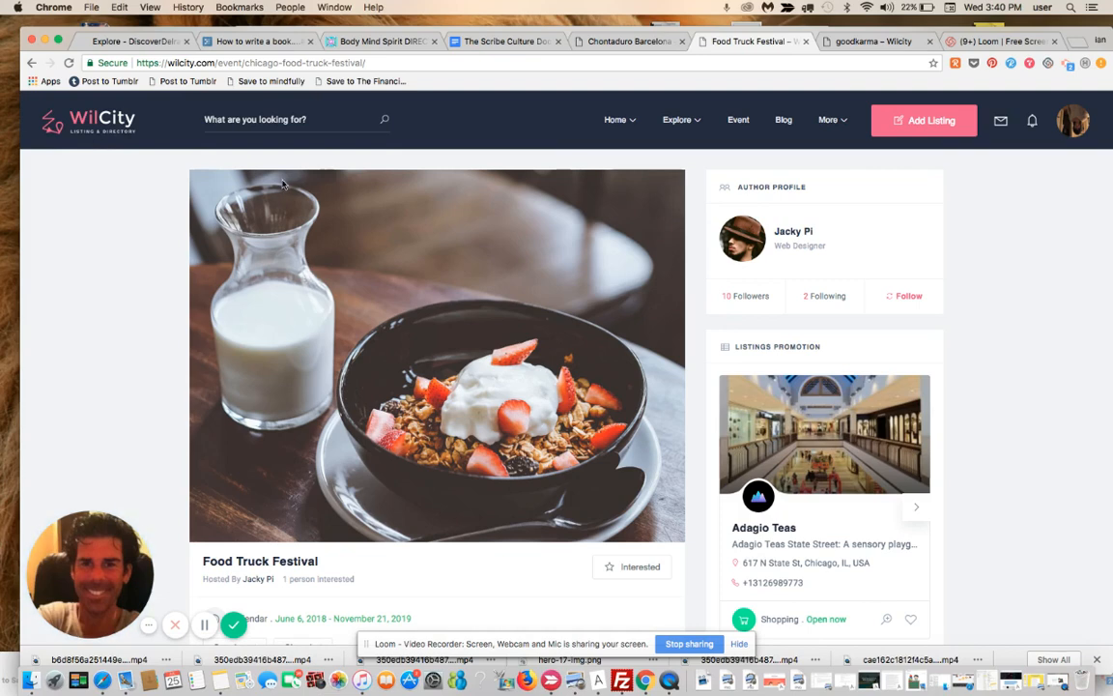
mouse_move(726, 362)
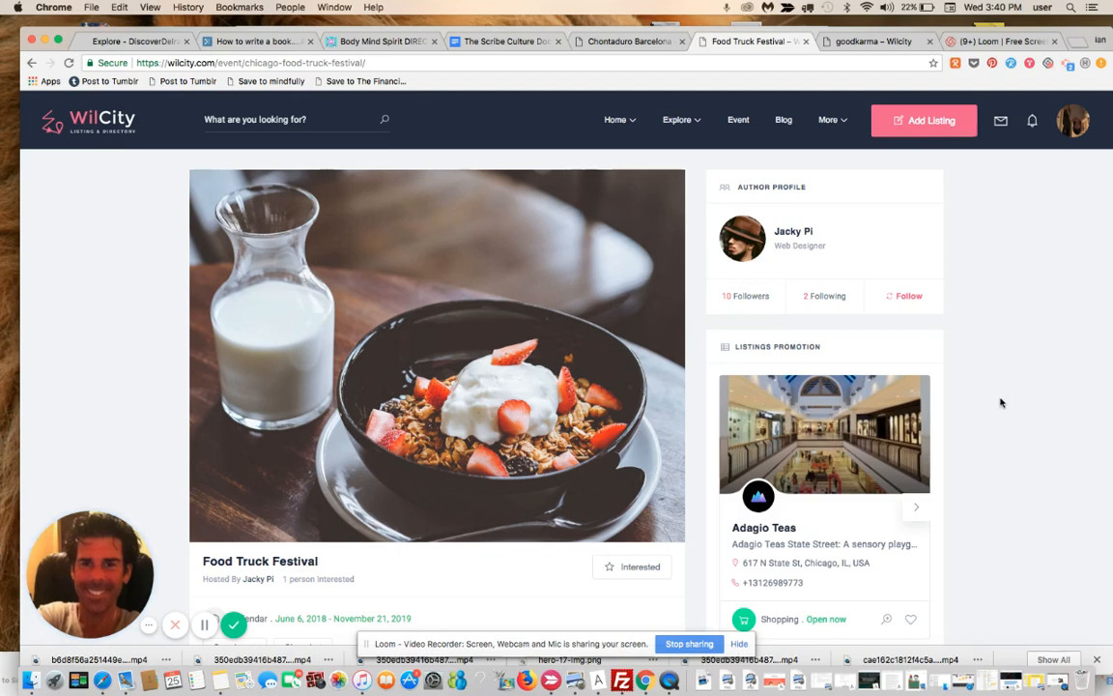
mouse_move(959, 316)
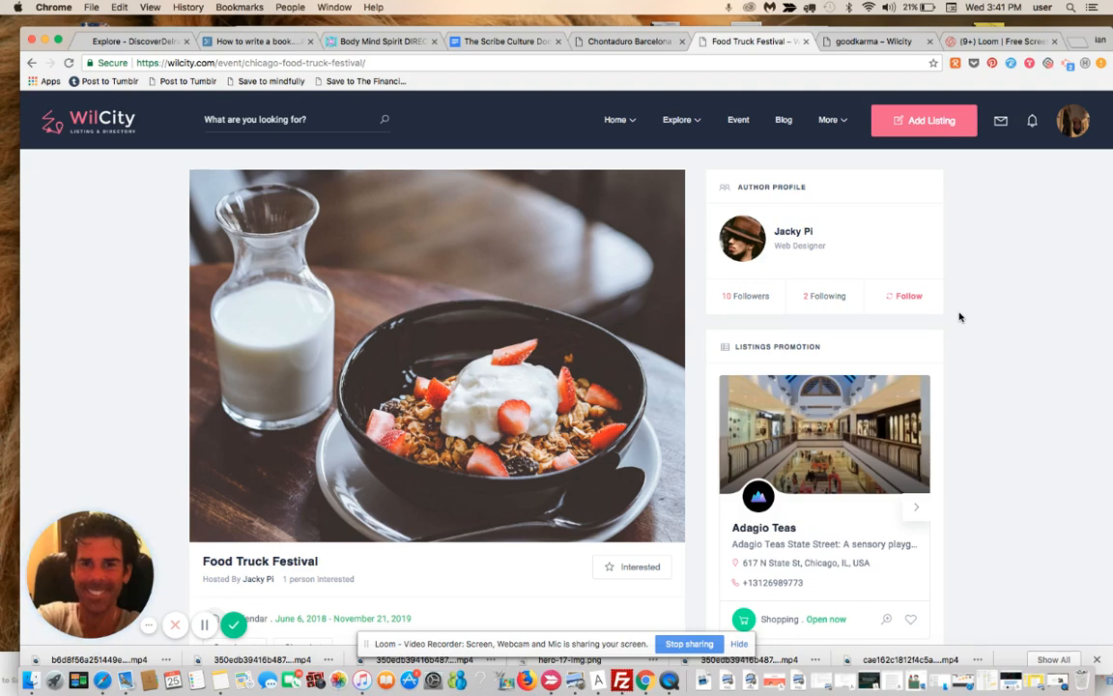
mouse_move(688, 312)
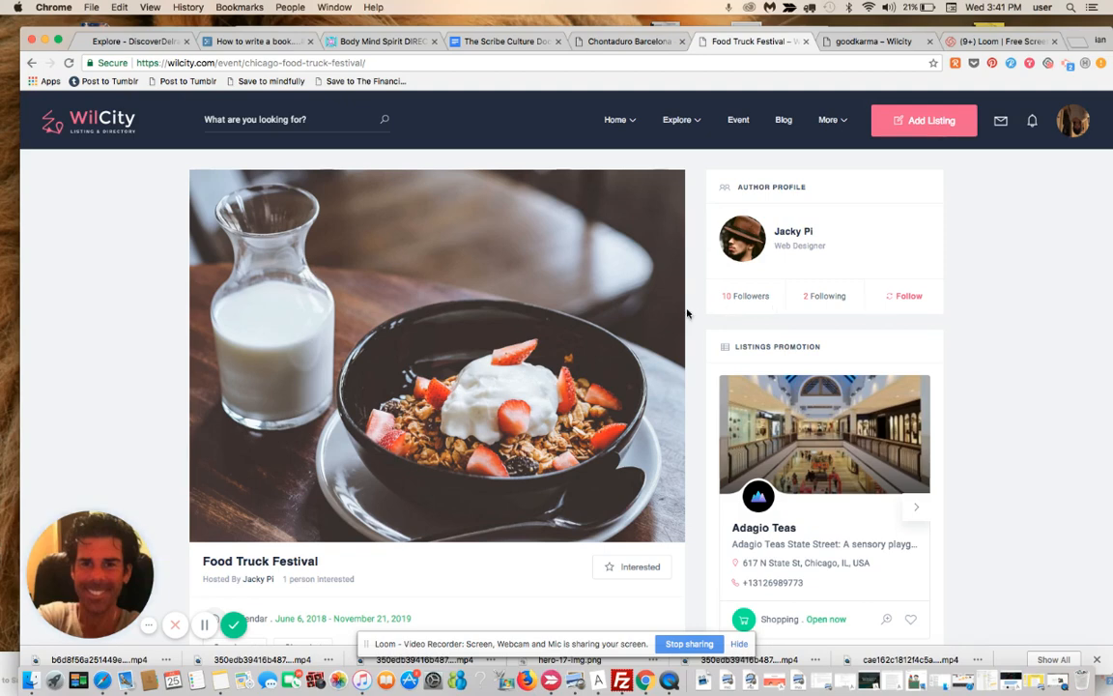
mouse_move(617, 316)
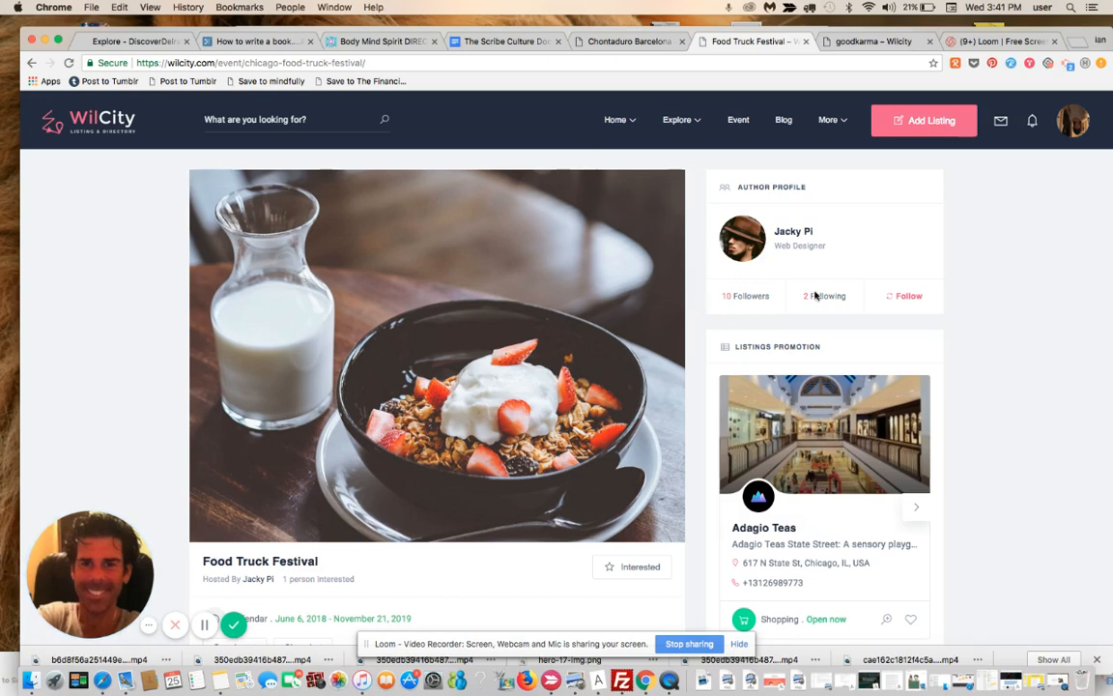
mouse_move(694, 643)
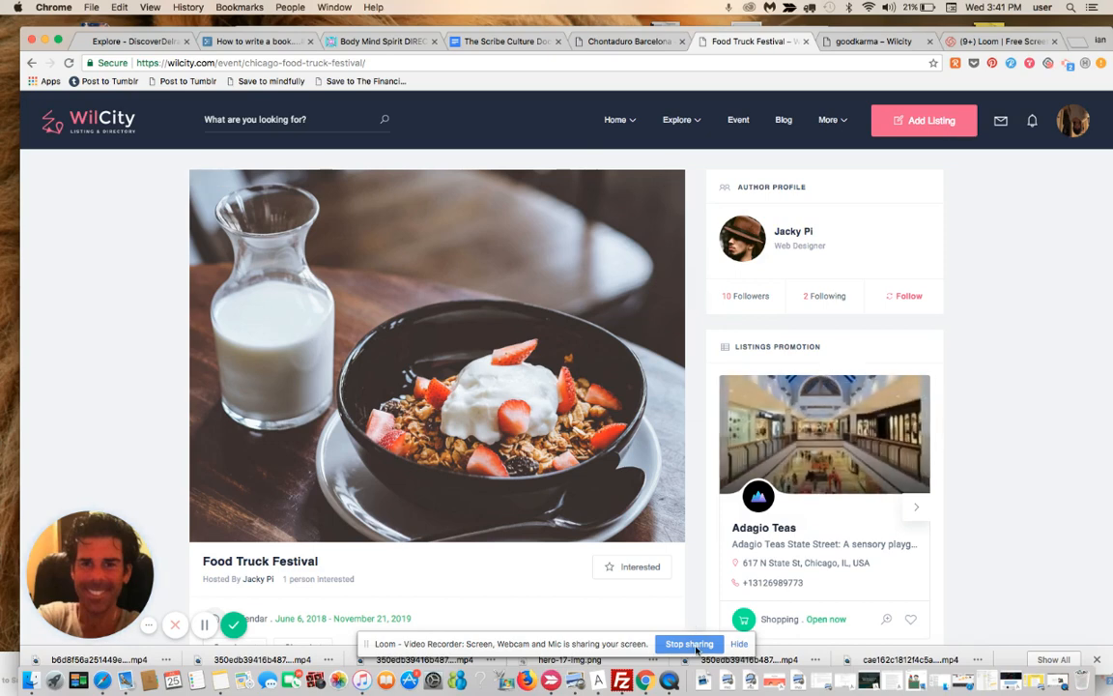